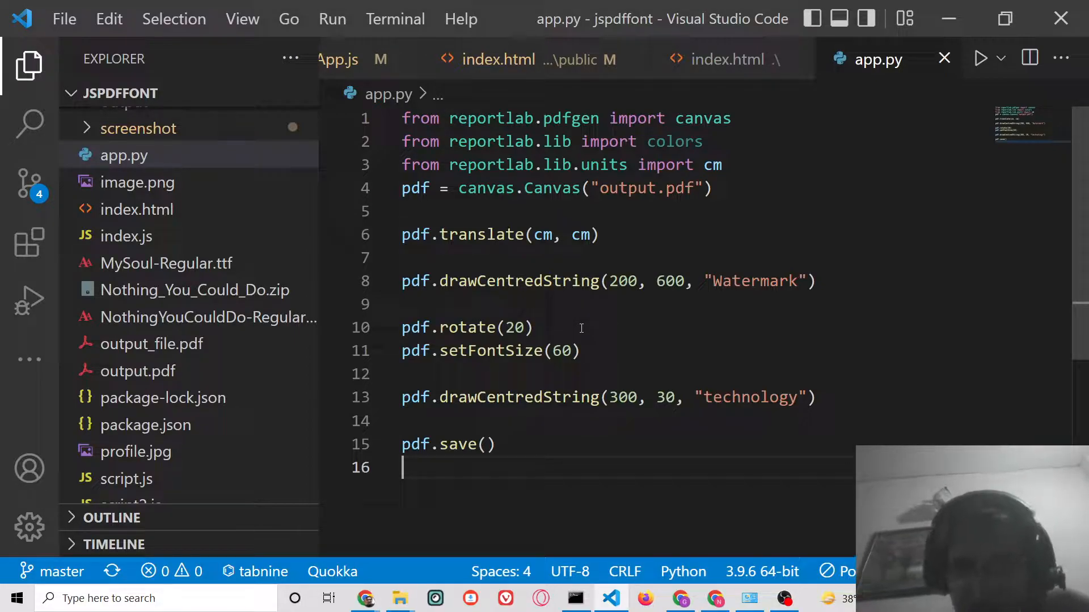
Step: Select the entire ReportLab watermark script in app.py
key(ctrl+a)
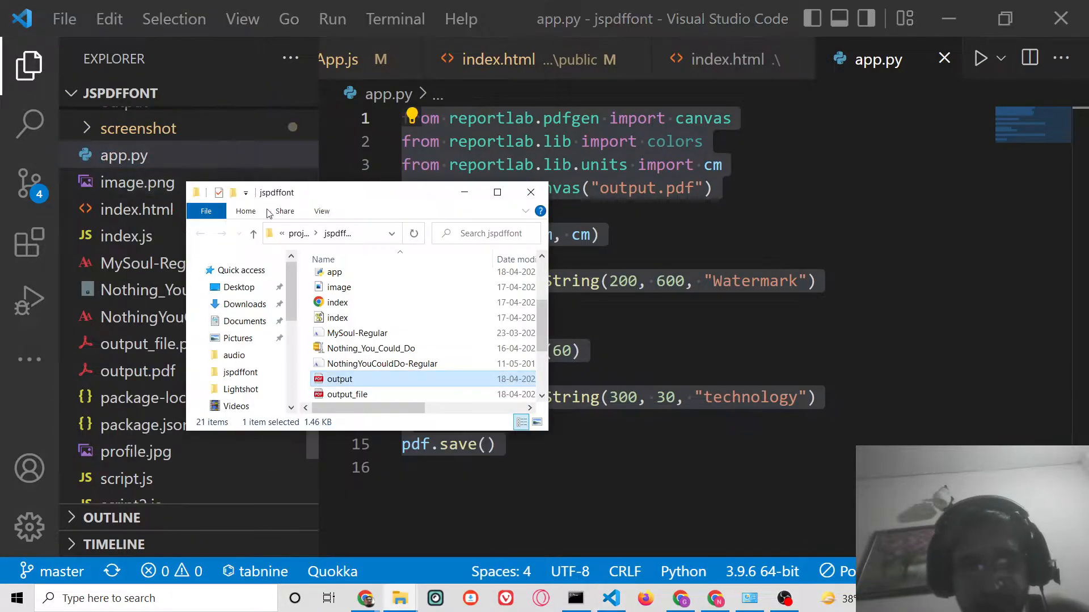
Step: Bring up the context menu on output.pdf to open it in Google Chrome
right_click(339, 379)
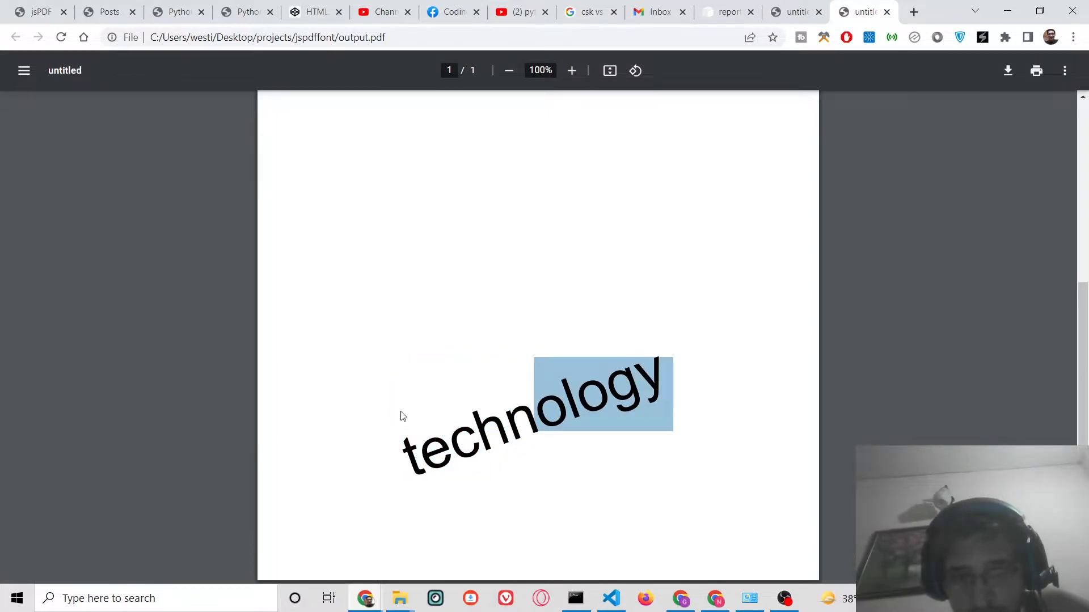
Step: Review the Coding Shiksha tutorial's app.py watermark code, then open a blank tab
click(672, 338)
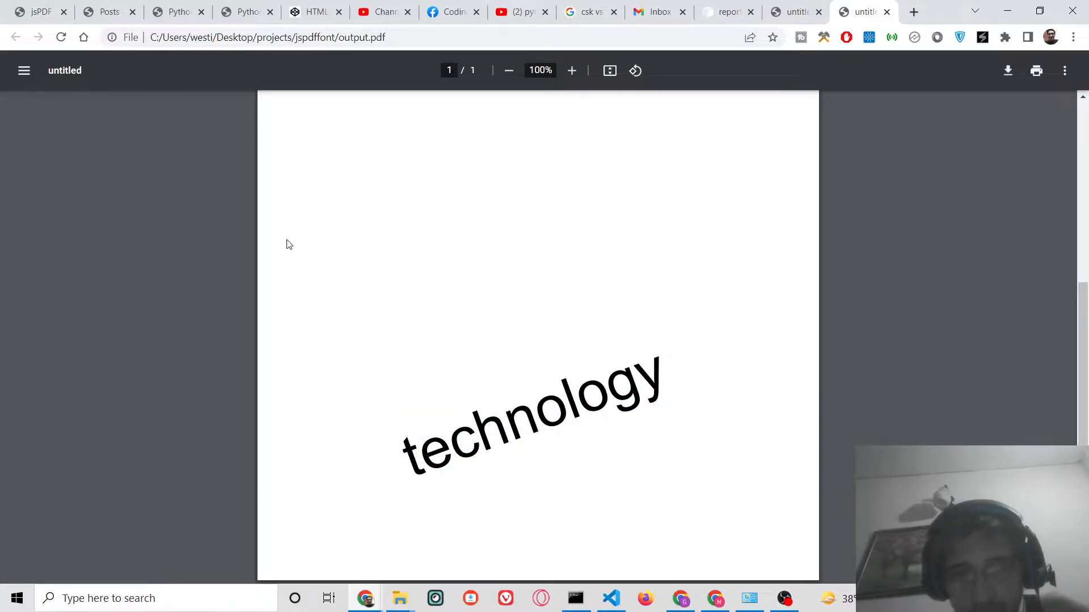
click(176, 12)
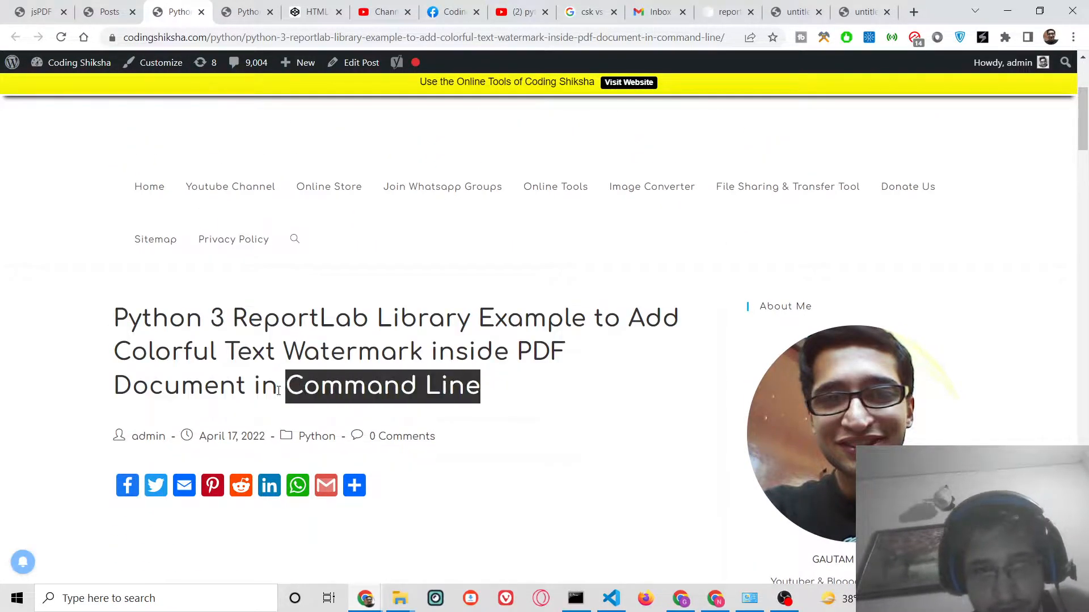
scroll(down, 3)
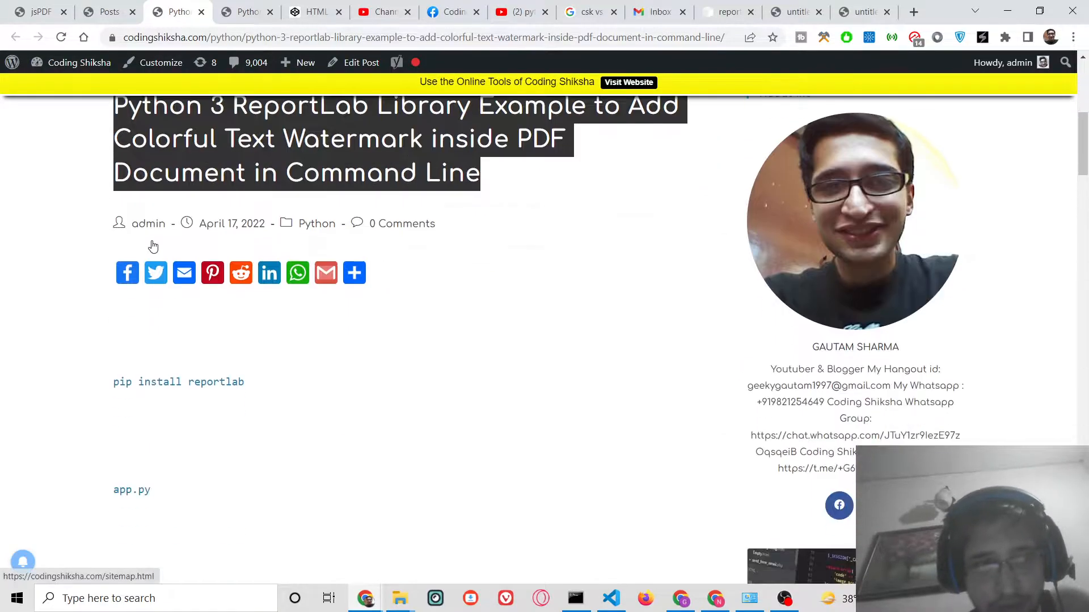
scroll(down, 3)
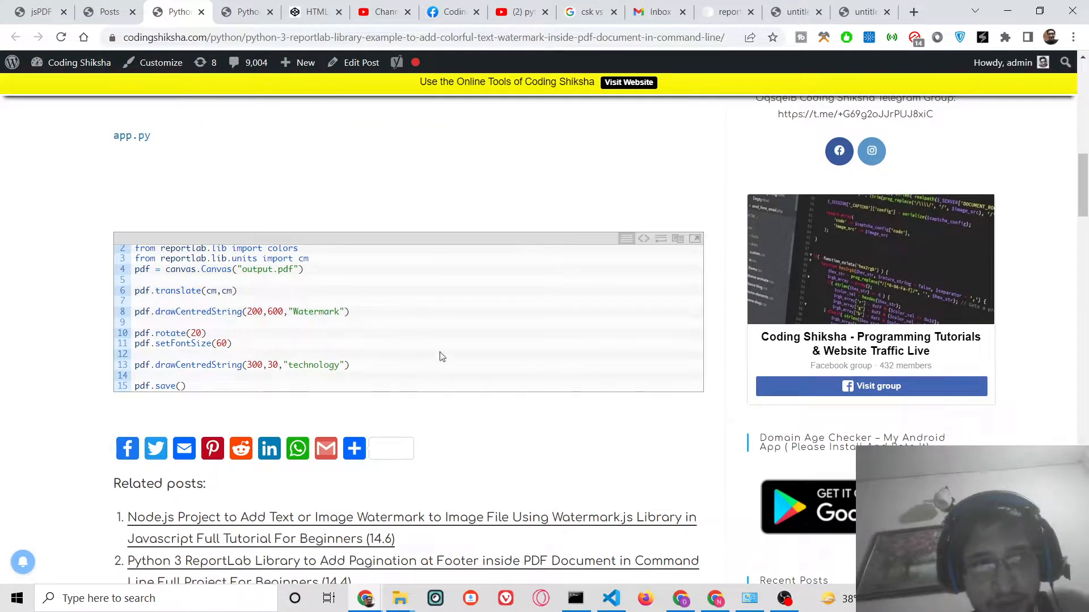
click(913, 12)
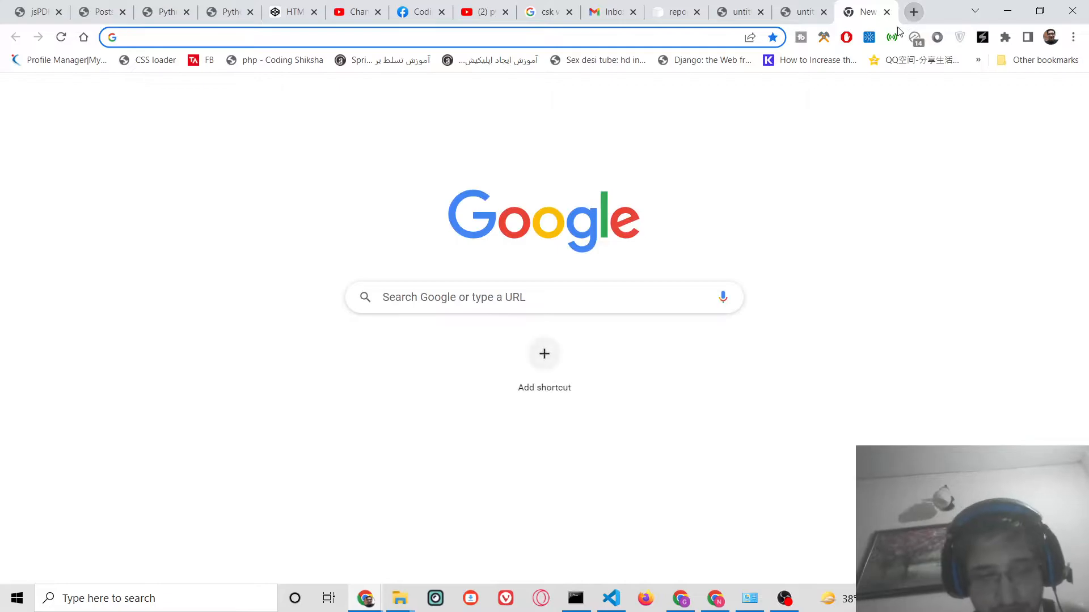
Step: Search Google for 'reportlab' and open its PyPI project page
text(reportlab)
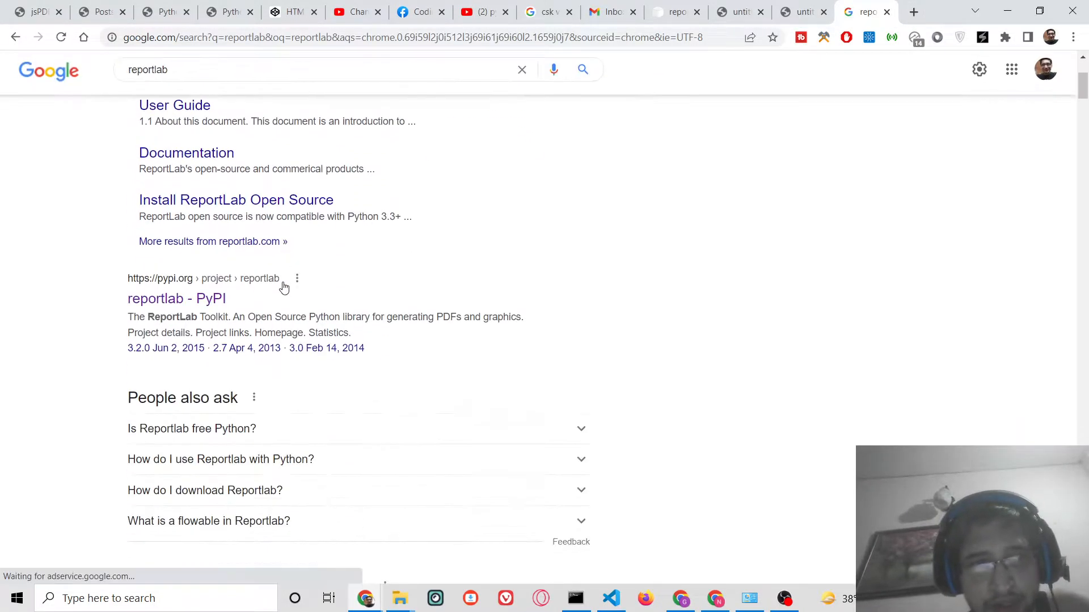
click(176, 298)
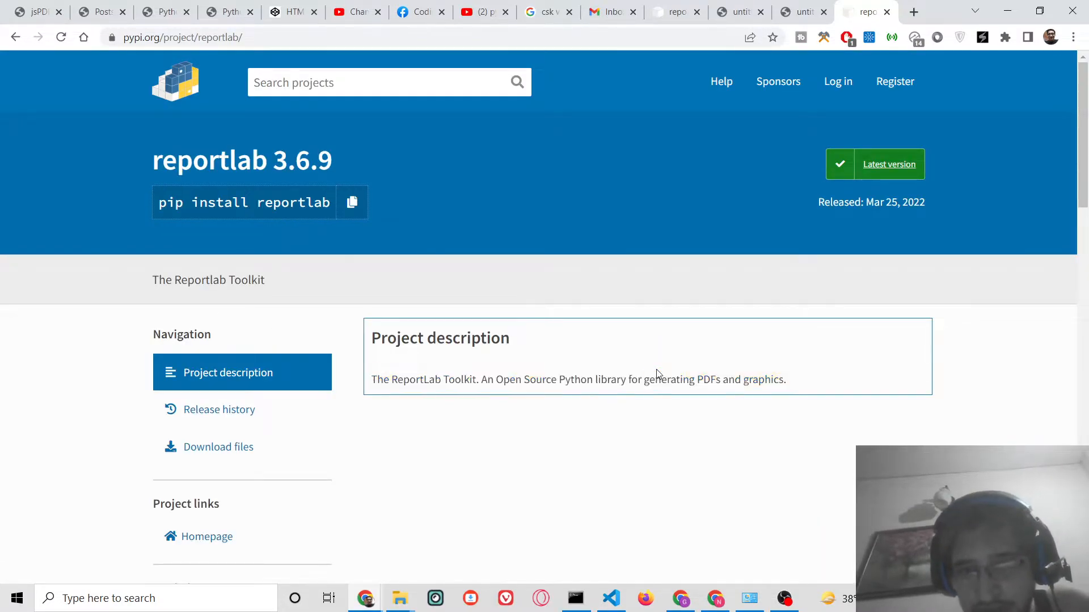
double_click(708, 379)
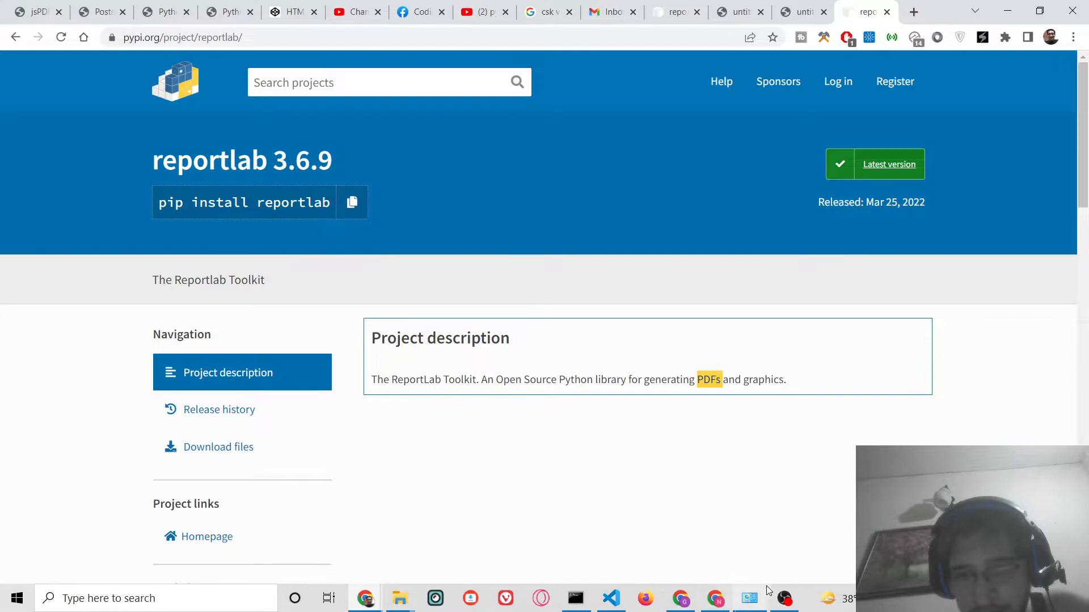
Step: Start typing 'pip install reportlab' in the command prompt
click(574, 598)
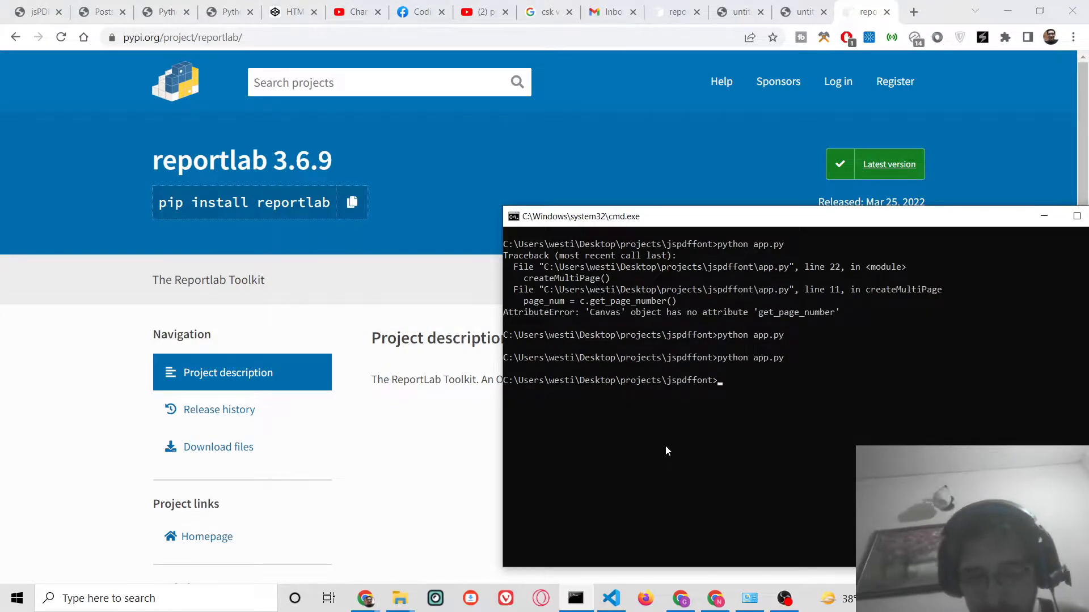
text(pip install r)
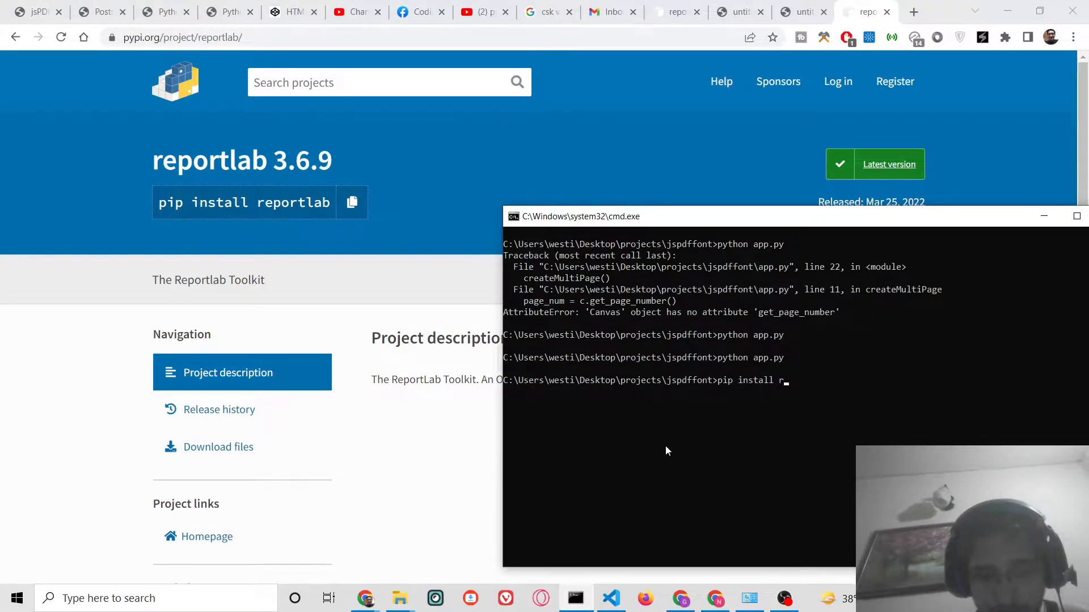
text(eportla)
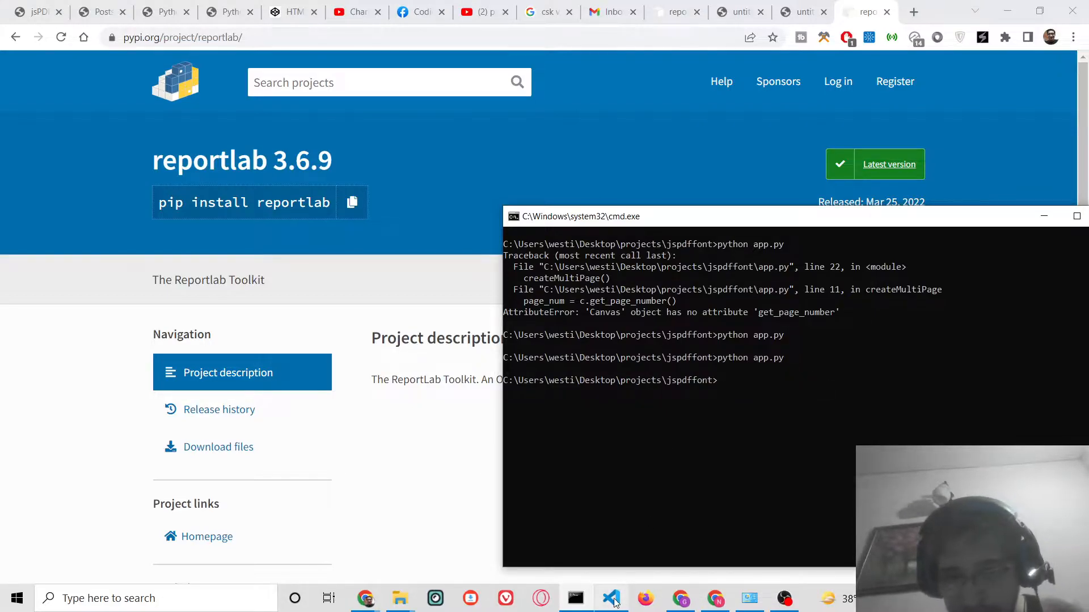
Step: Begin app.py with the reportlab.pdfgen canvas import
click(610, 598)
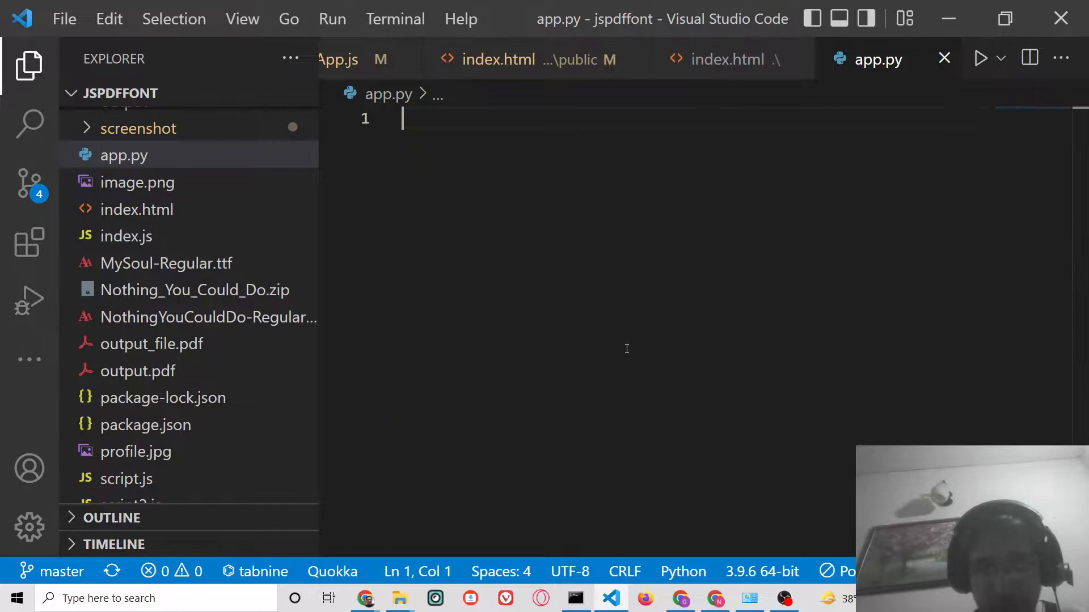
text(from)
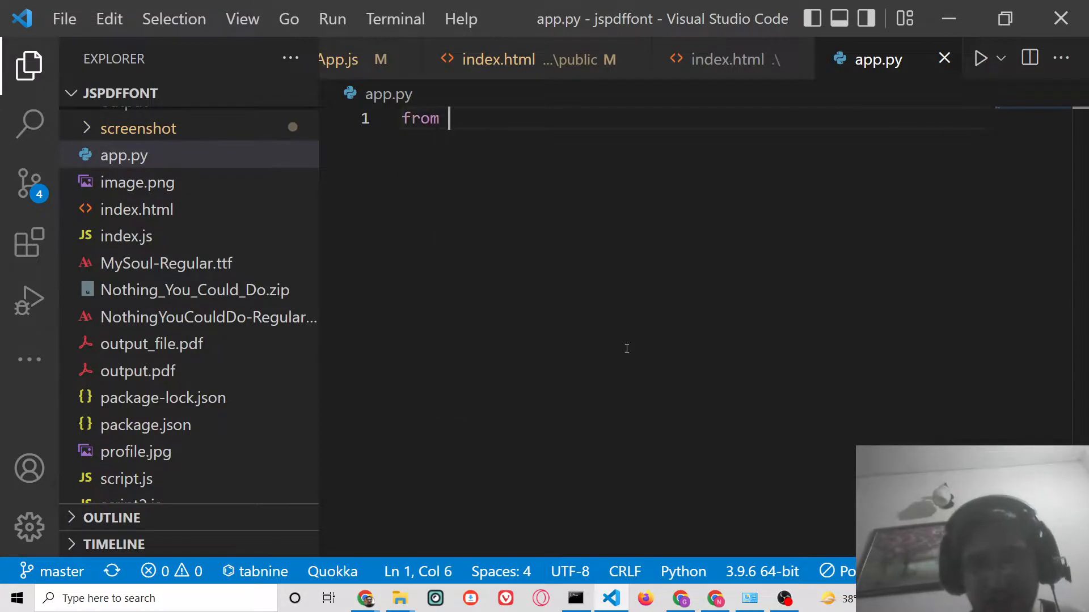
text(rp)
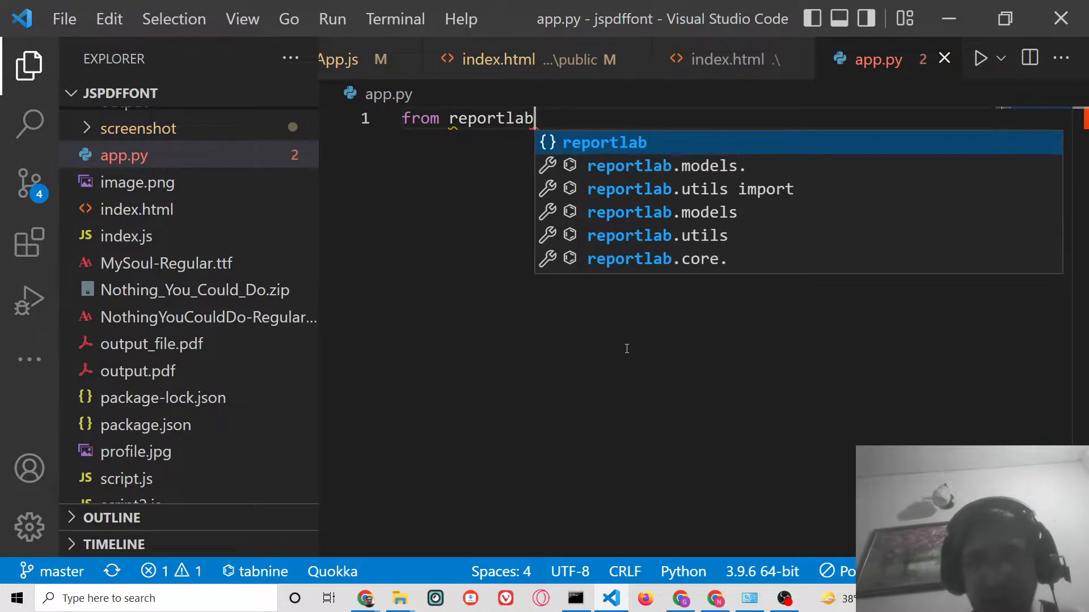
text(.pdfgen import canvas)
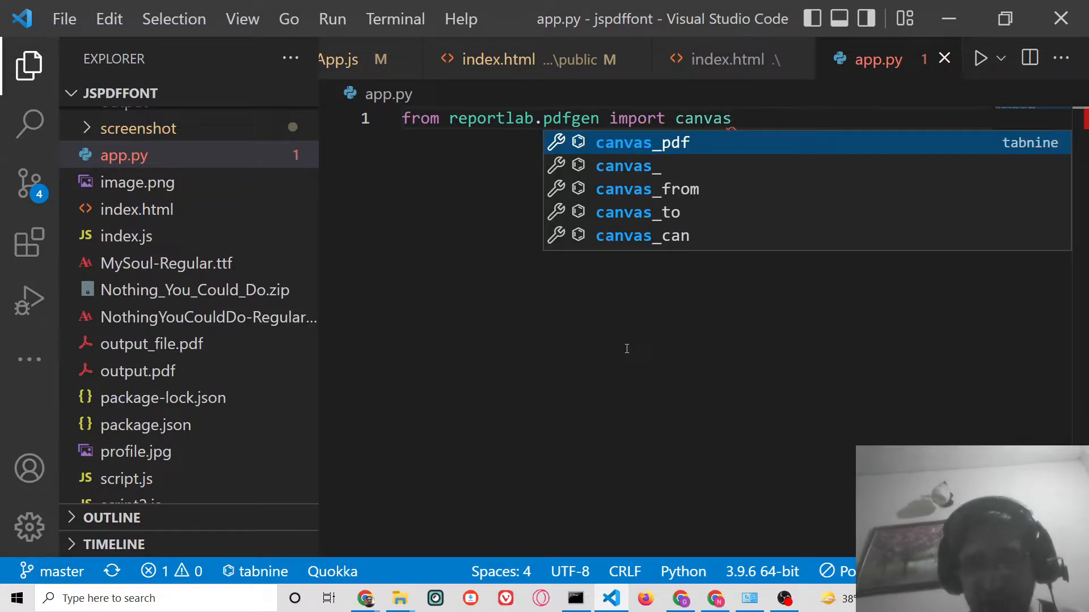
key(Escape)
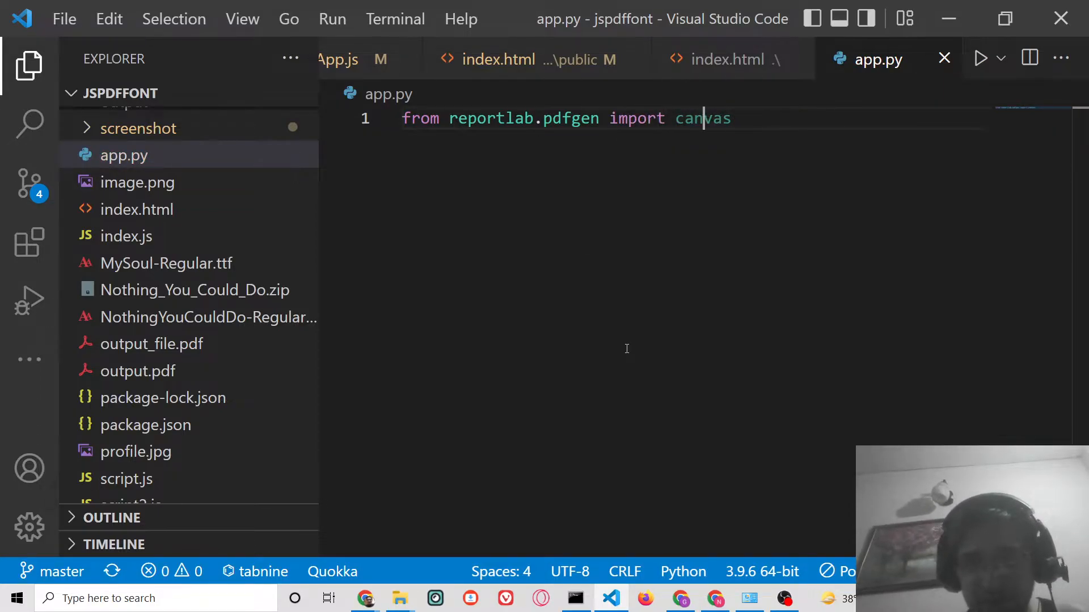
key(Enter)
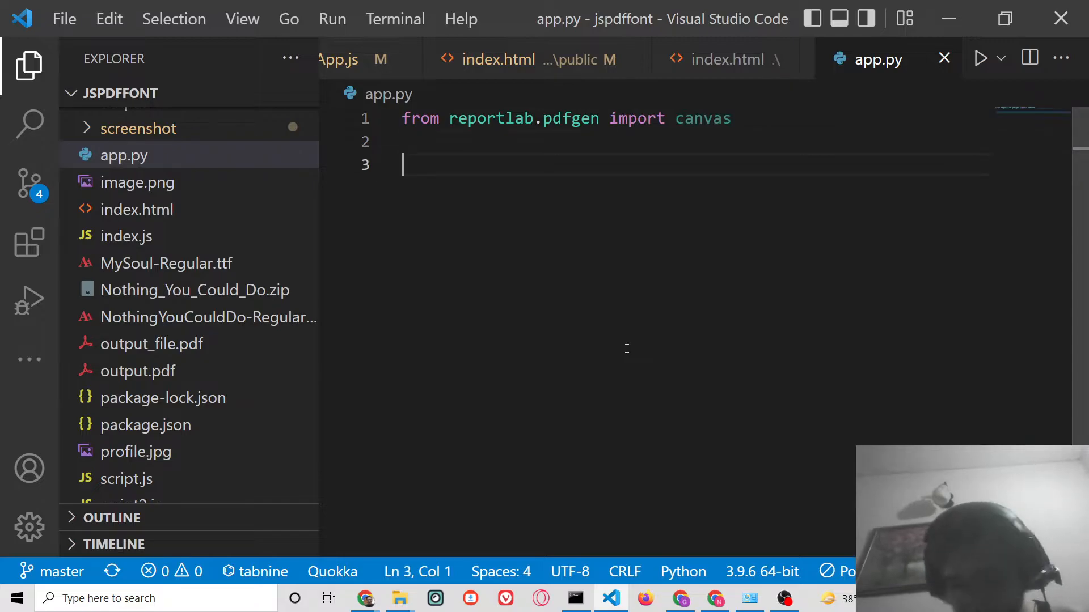
Step: Add the import line 'from reportlab.lib import colors'
text(from r)
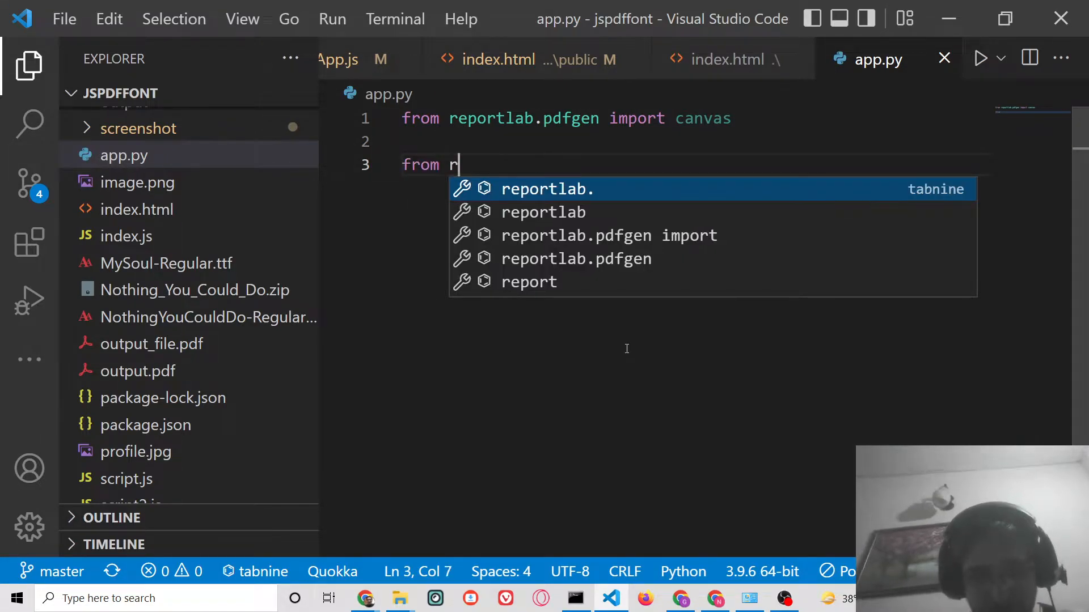
text(eportla)
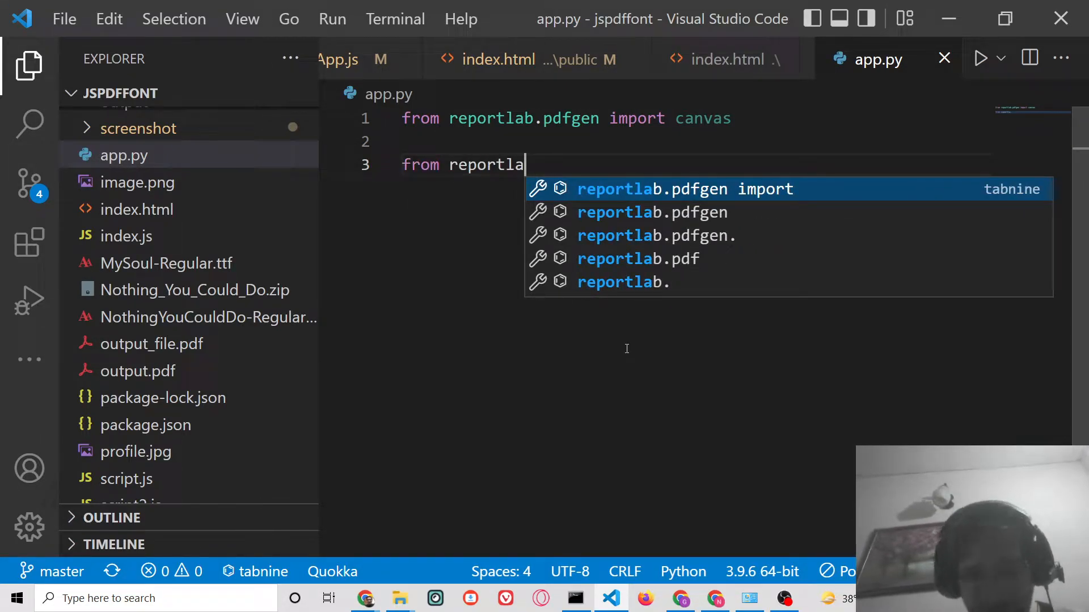
text(b.lib)
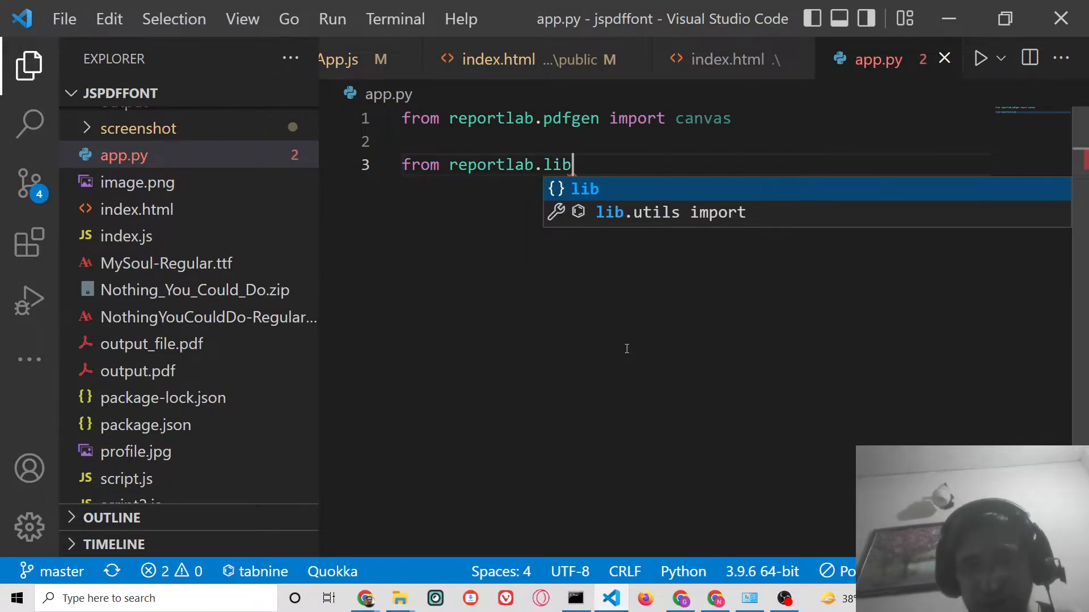
text(import)
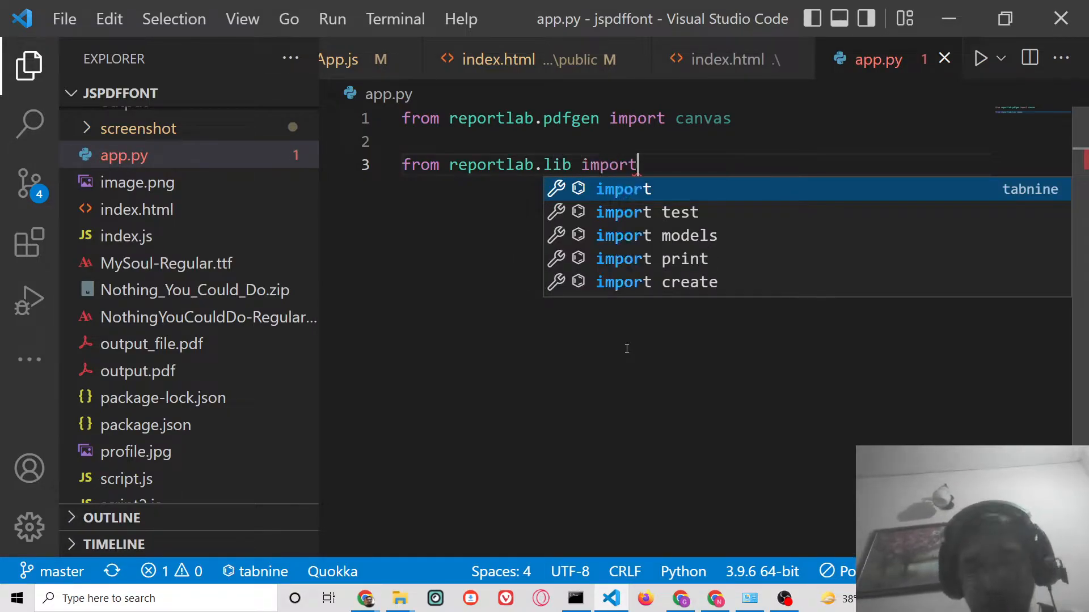
text(colors)
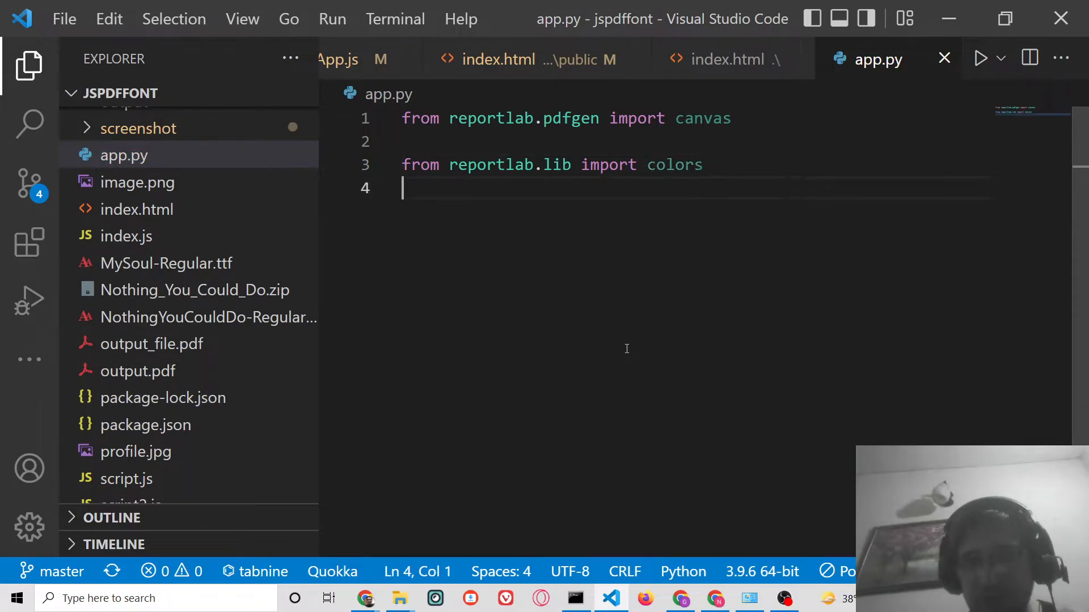
Step: Add the import line 'from reportlab.lib.units import cm'
text(from)
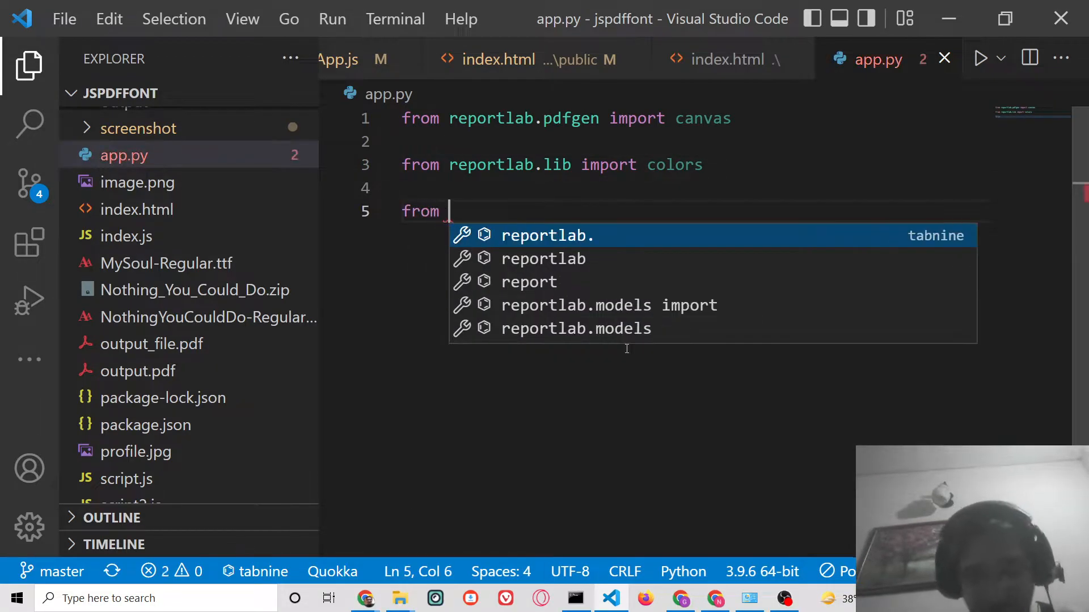
text(reportlab.)
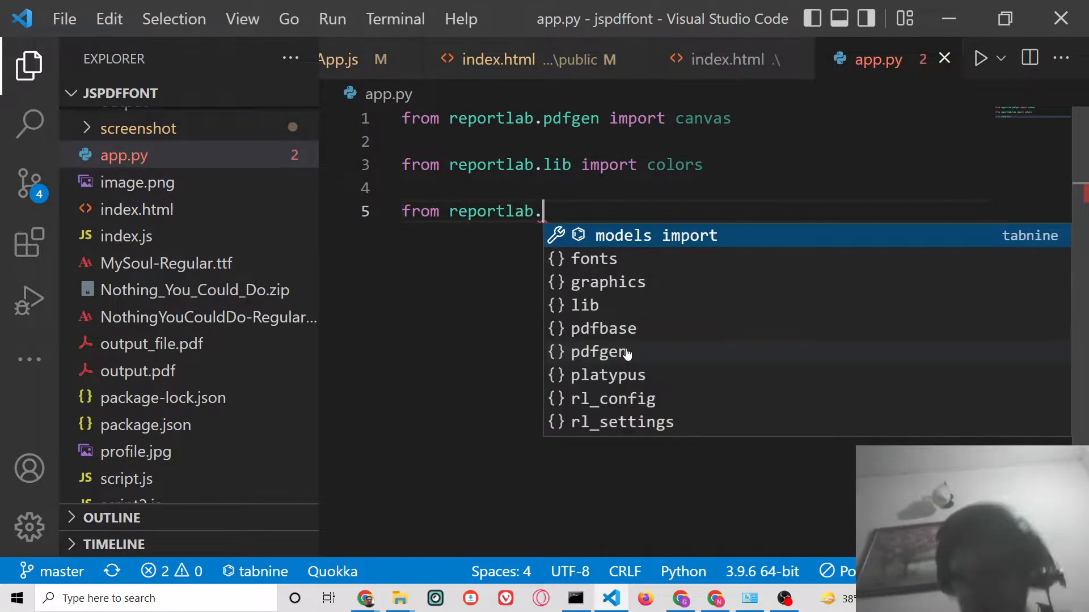
text(lib.)
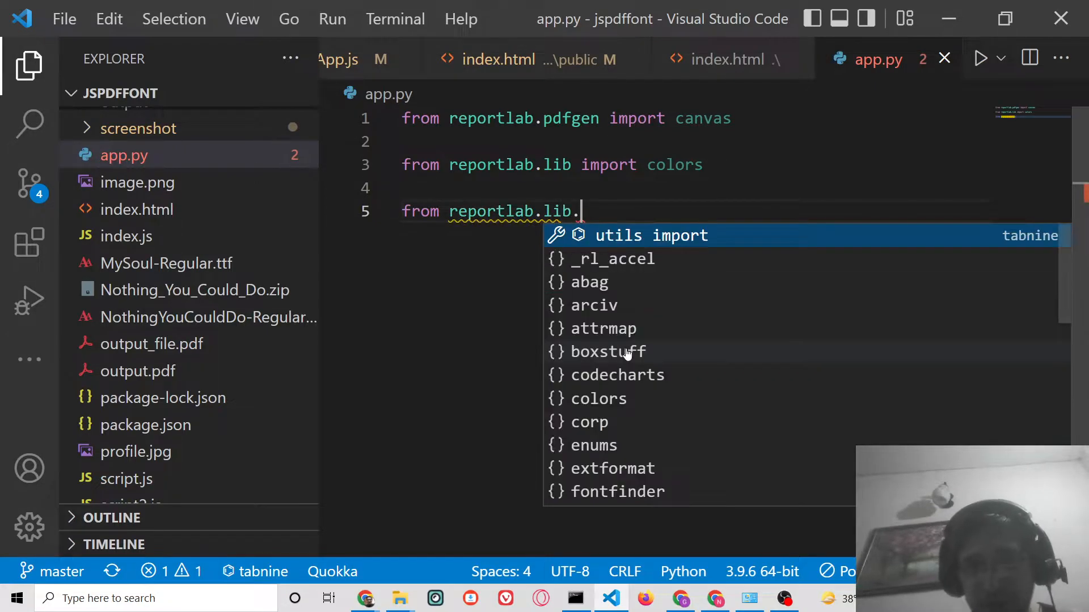
text(units i)
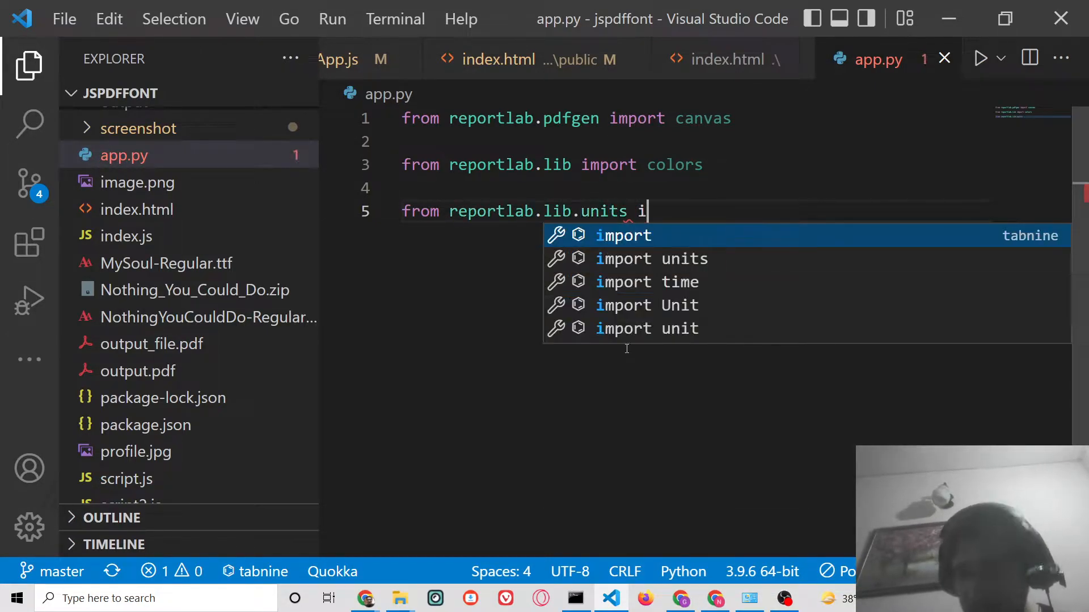
text(mport cmap)
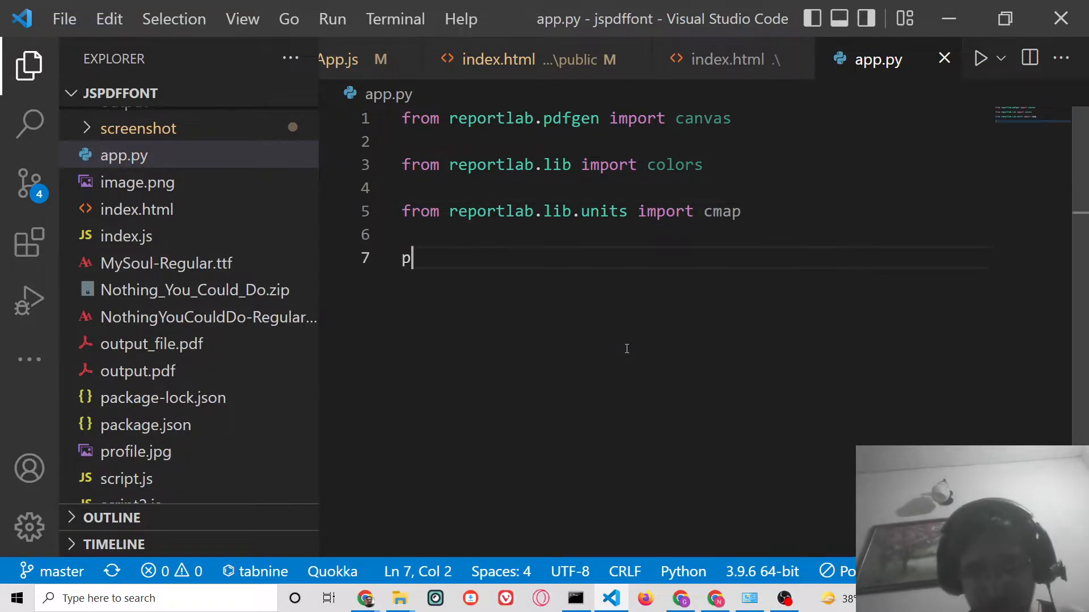
Step: Create the canvas for "watermarkpdf.pdf" in app.py
text(df = canvas.Ca)
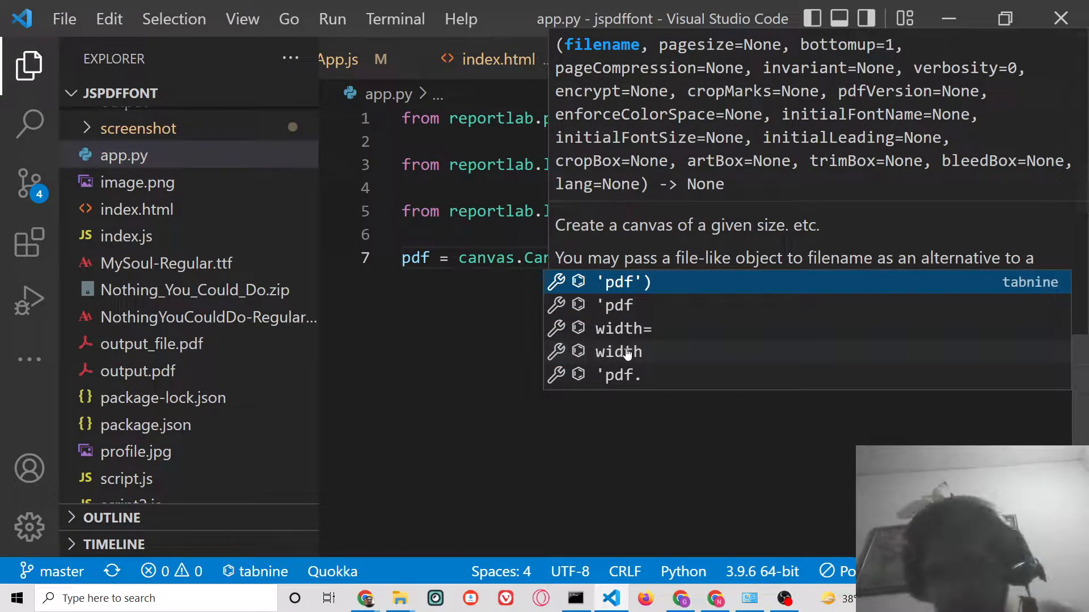
key(Escape)
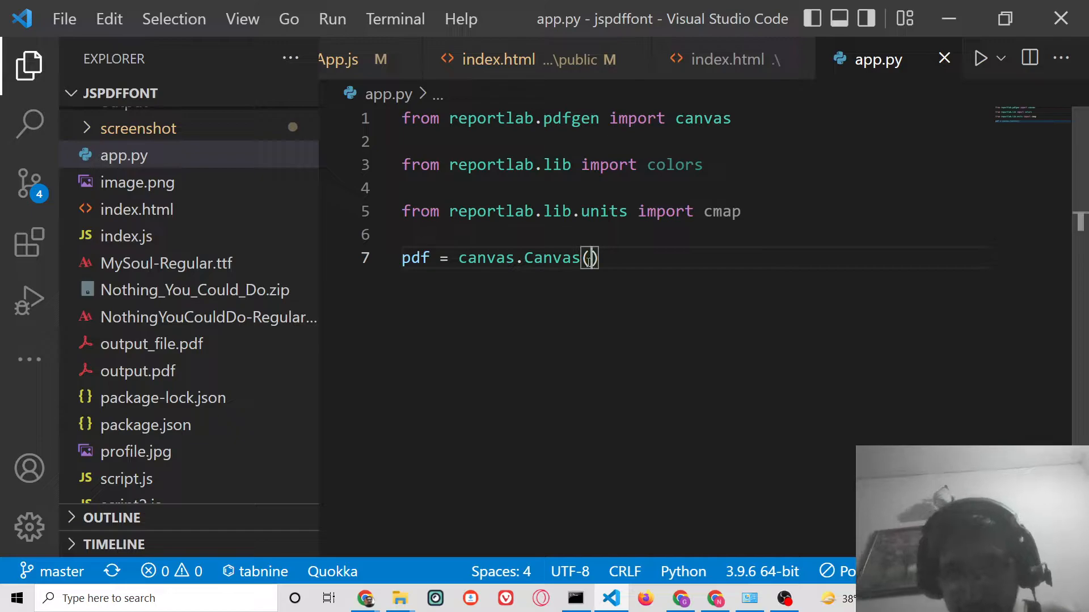
text("watermark")
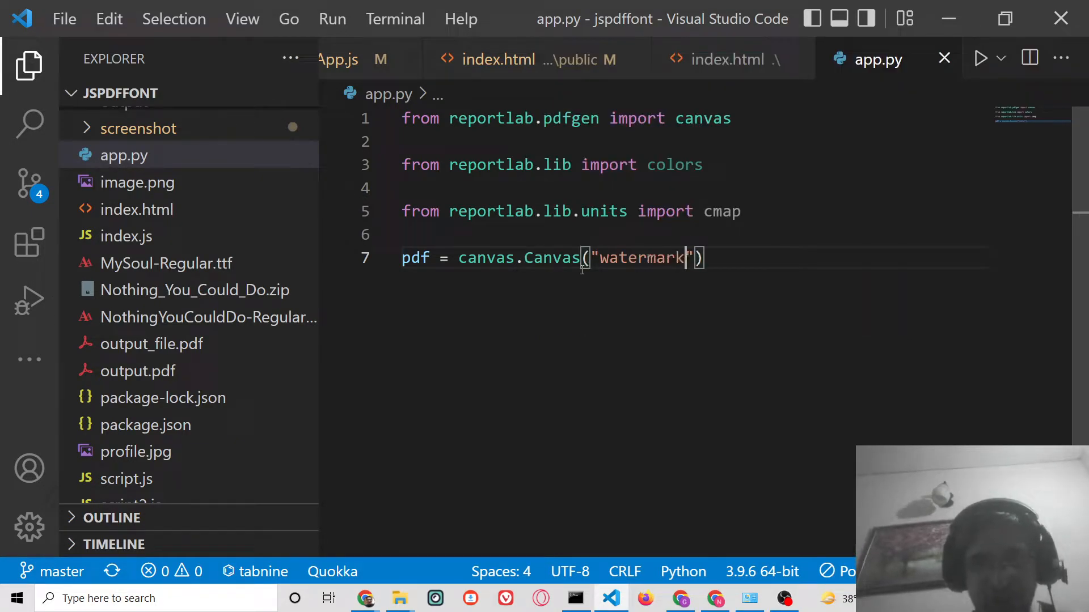
text(pdf.pdf)
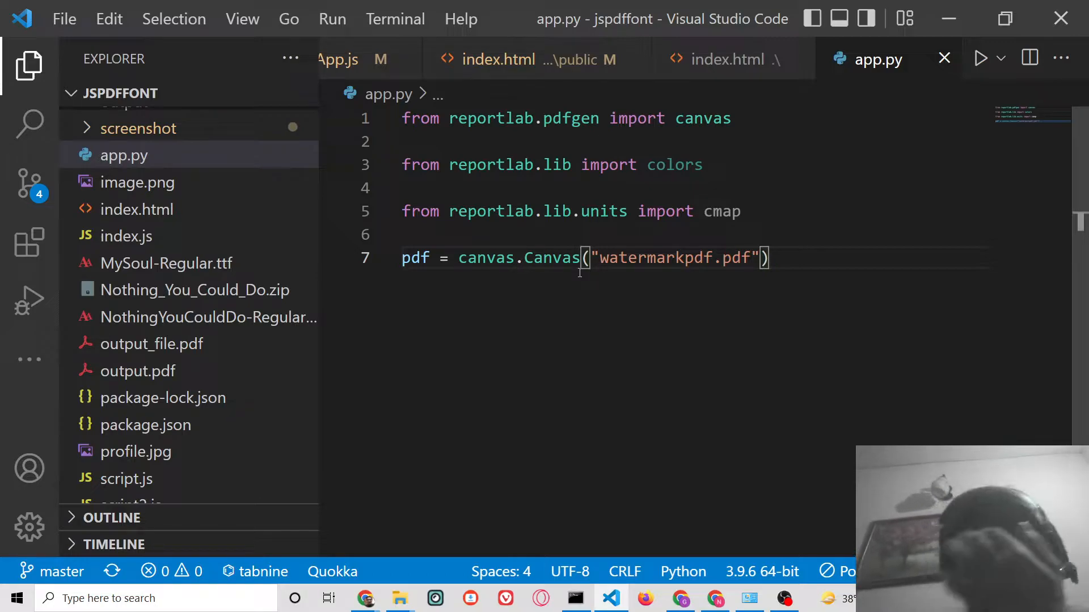
Step: Shift the origin with pdf.translate(cm,cm) and start the next line
text(pdf)
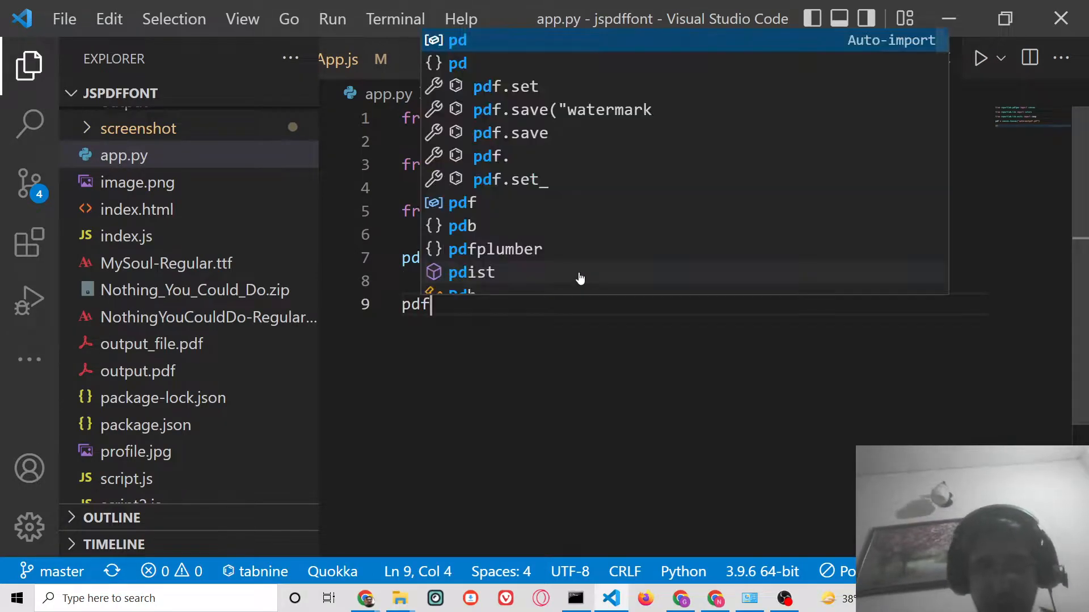
text(.translate()
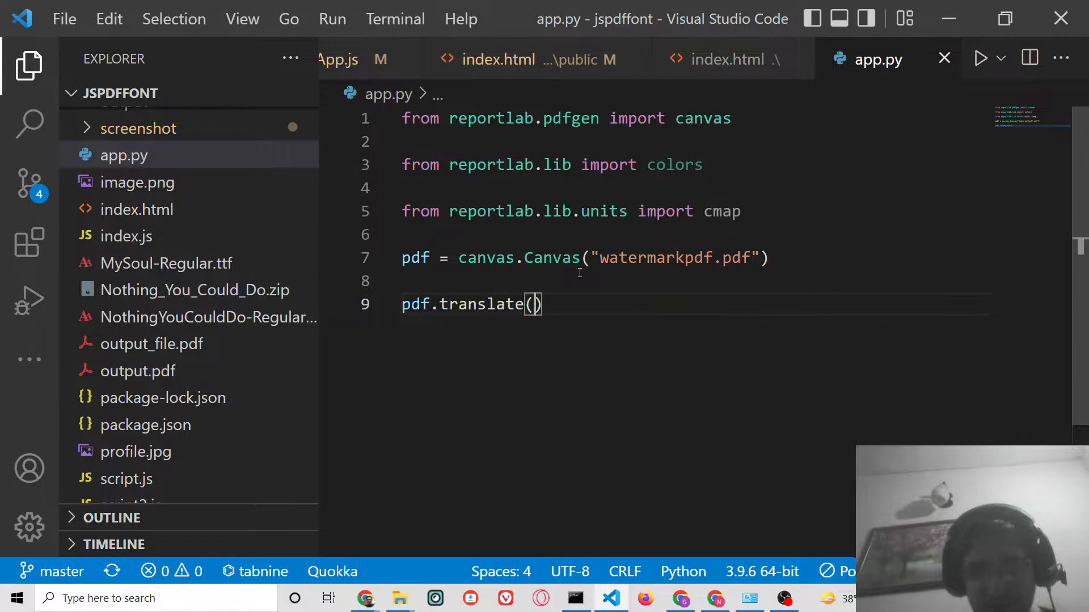
text(cm,cm)
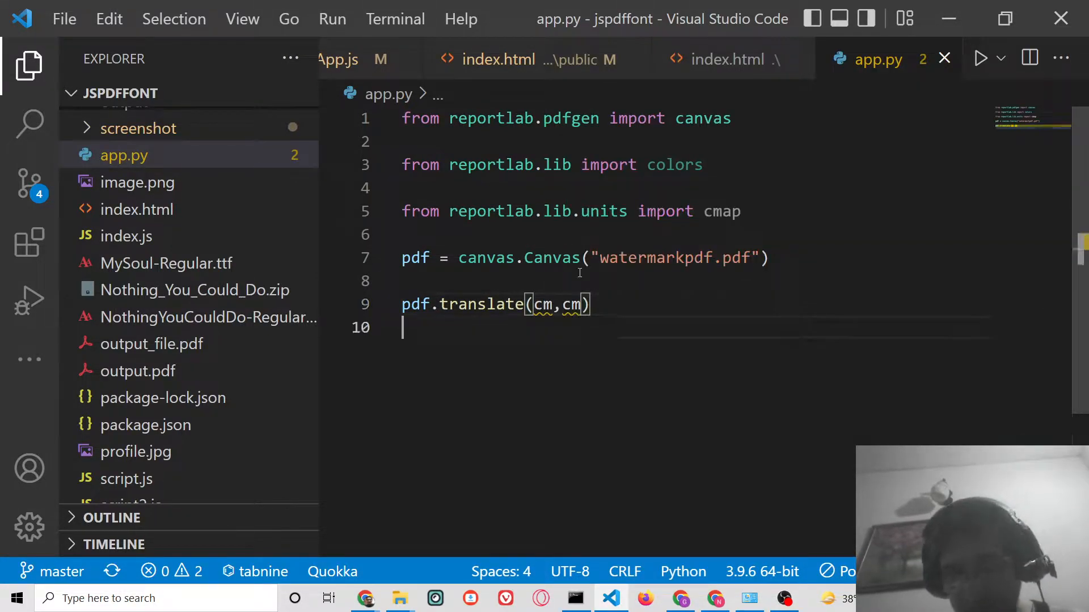
key(Enter)
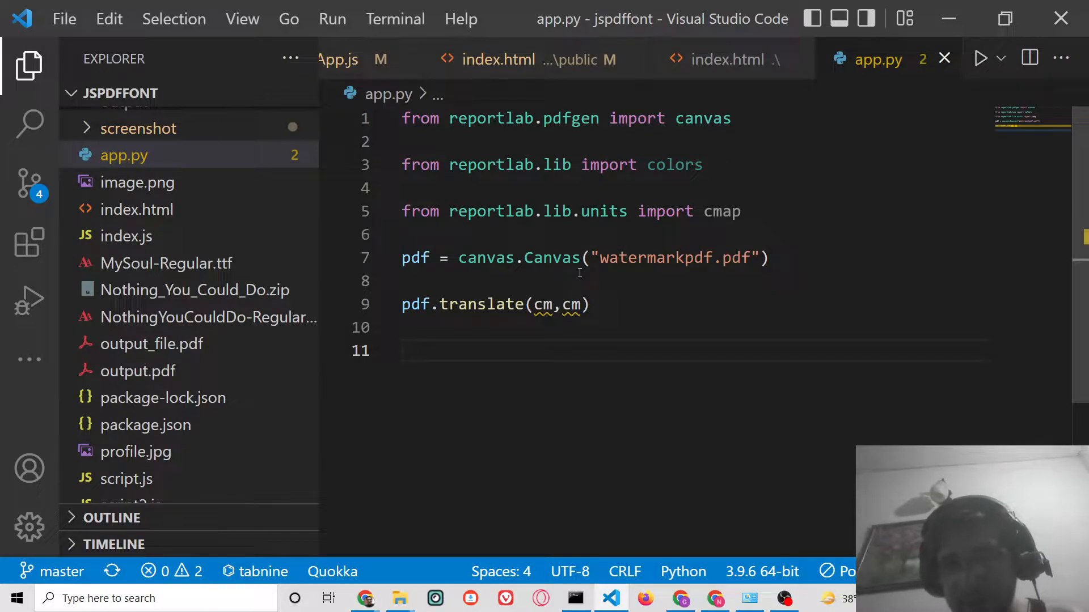
mouse_move(721, 212)
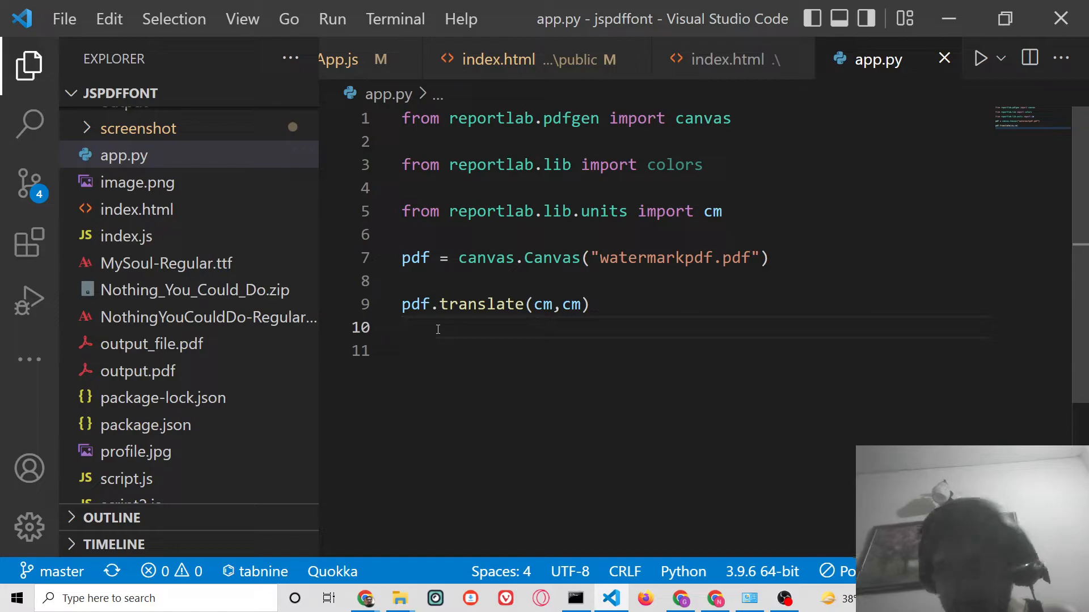
text(pdf.drawCentredString)
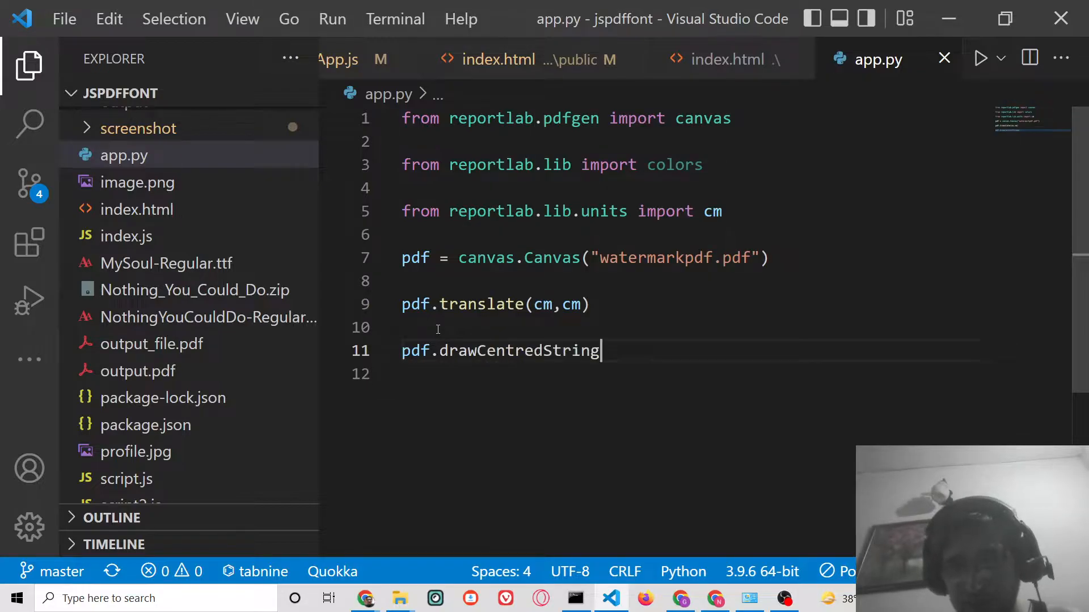
Step: Draw centred 'Watermark' text at 200,600
text(()
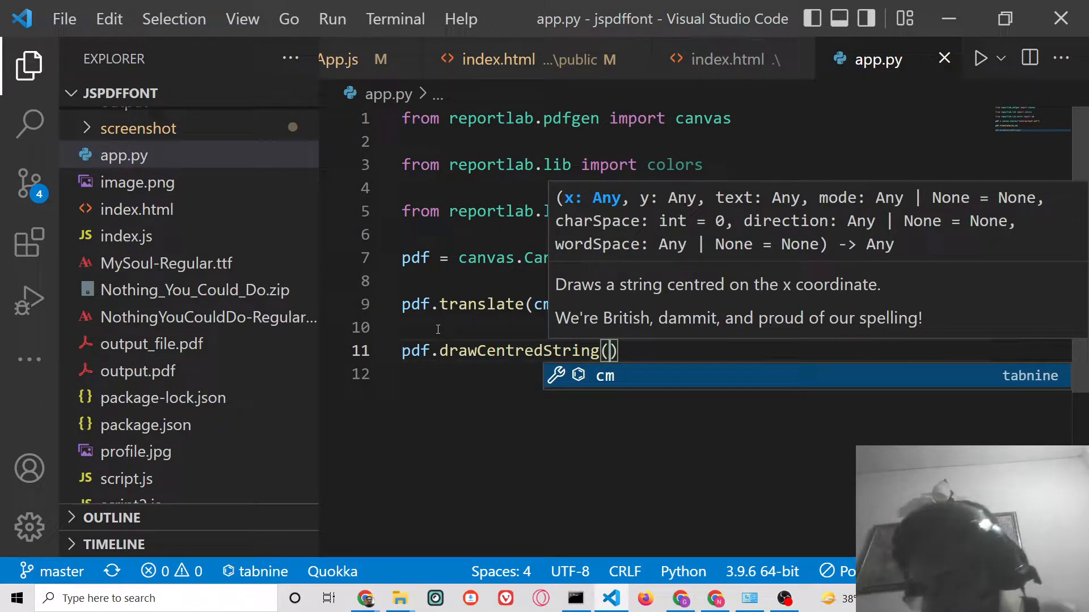
text(200,)
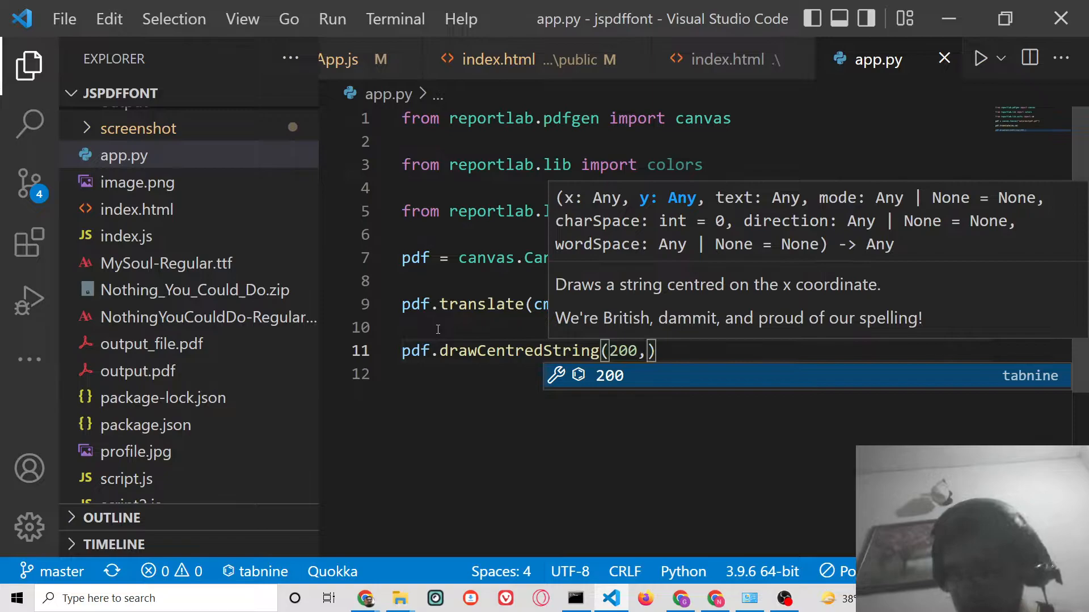
text(600)
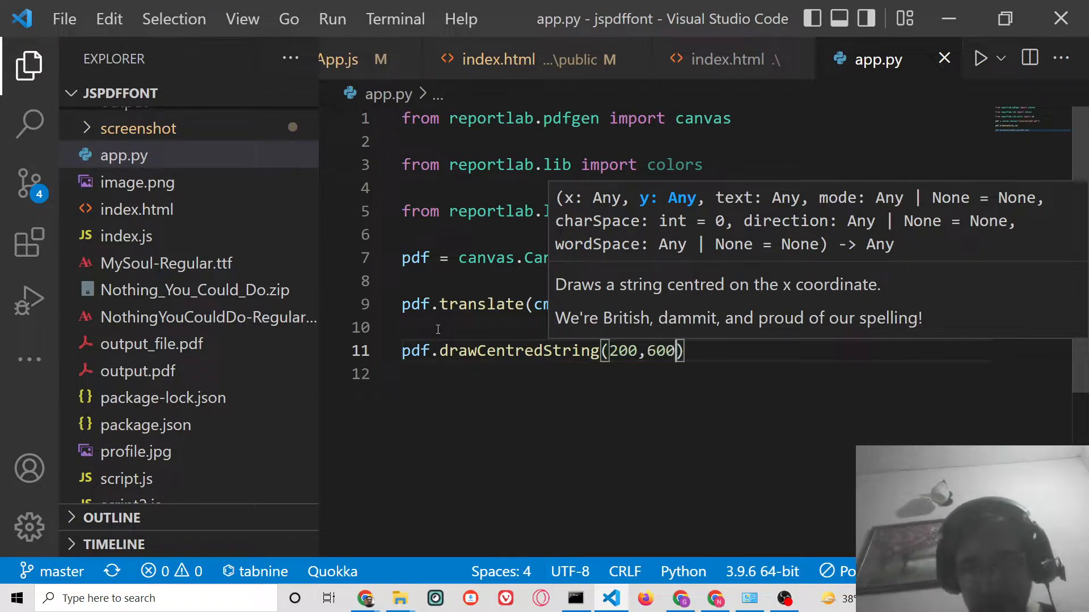
text(,')
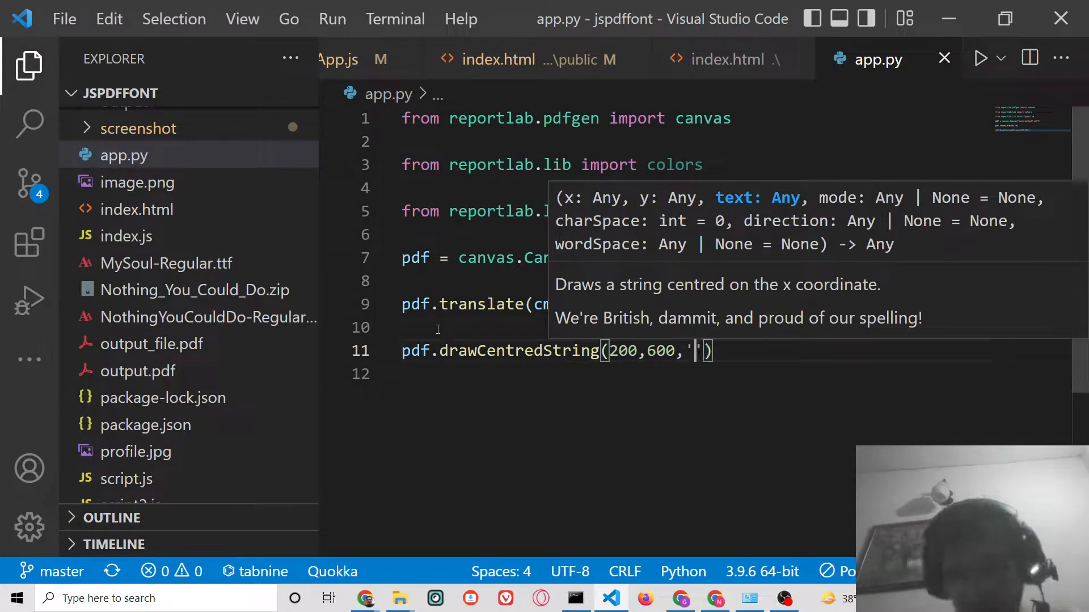
text(Watermark)
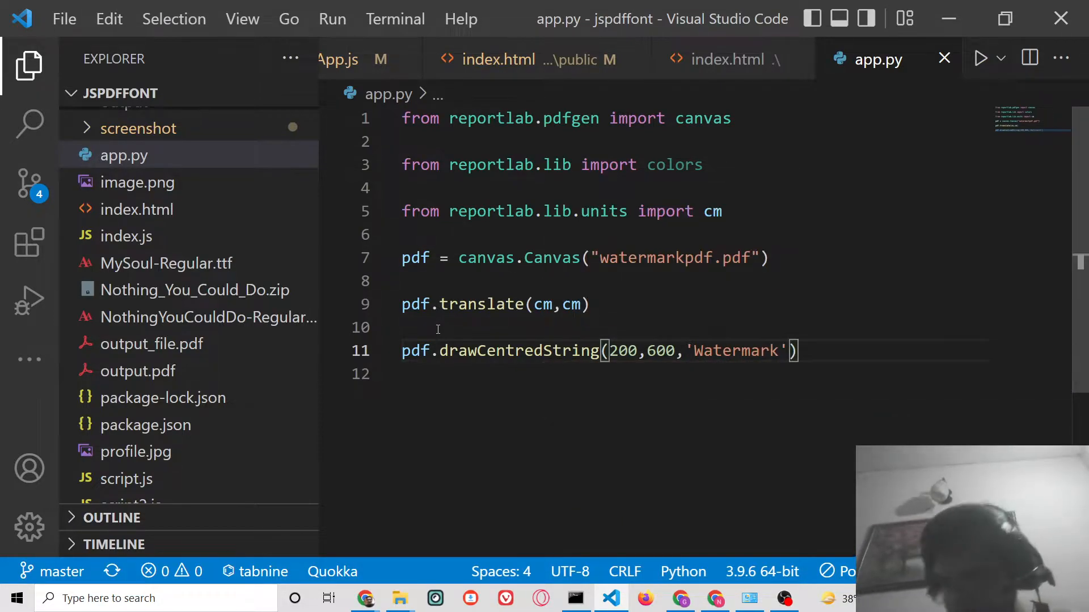
Step: Rotate the canvas 20 degrees and set the font size to 600
text(pdf.)
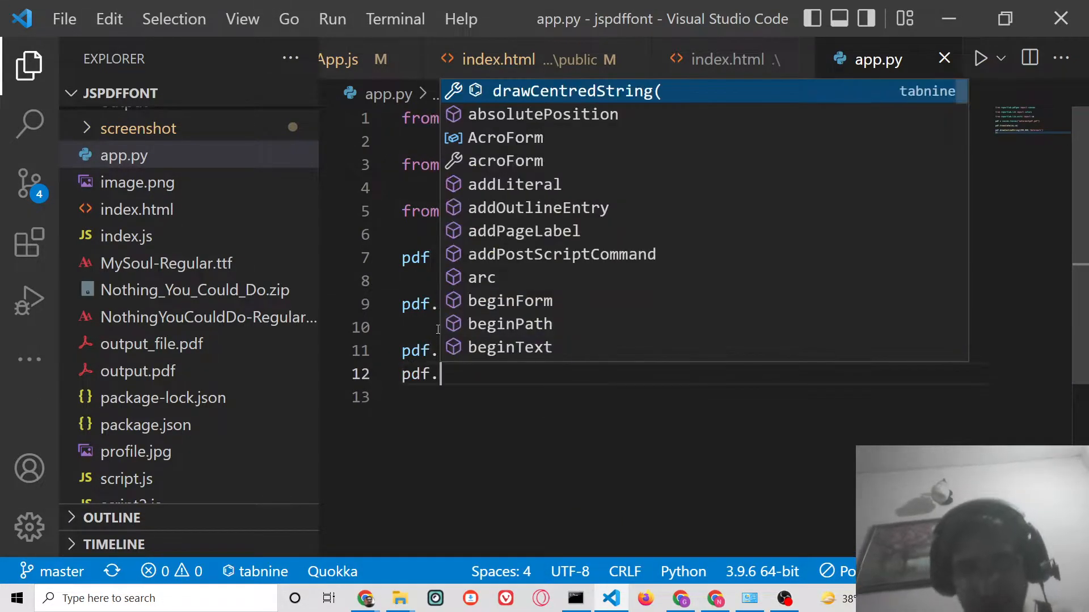
text(rotate()
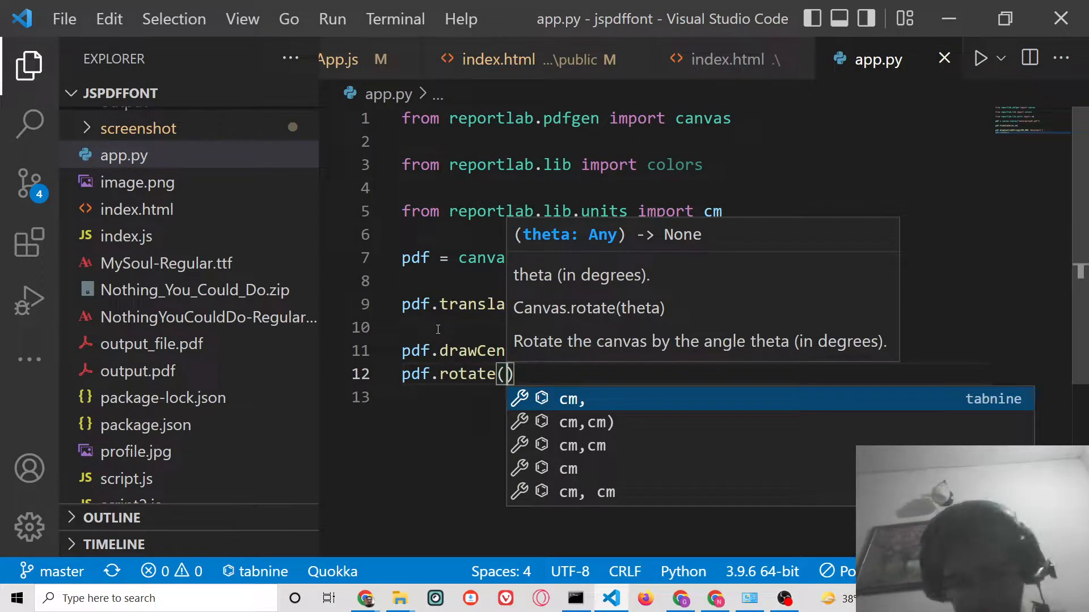
text(20)
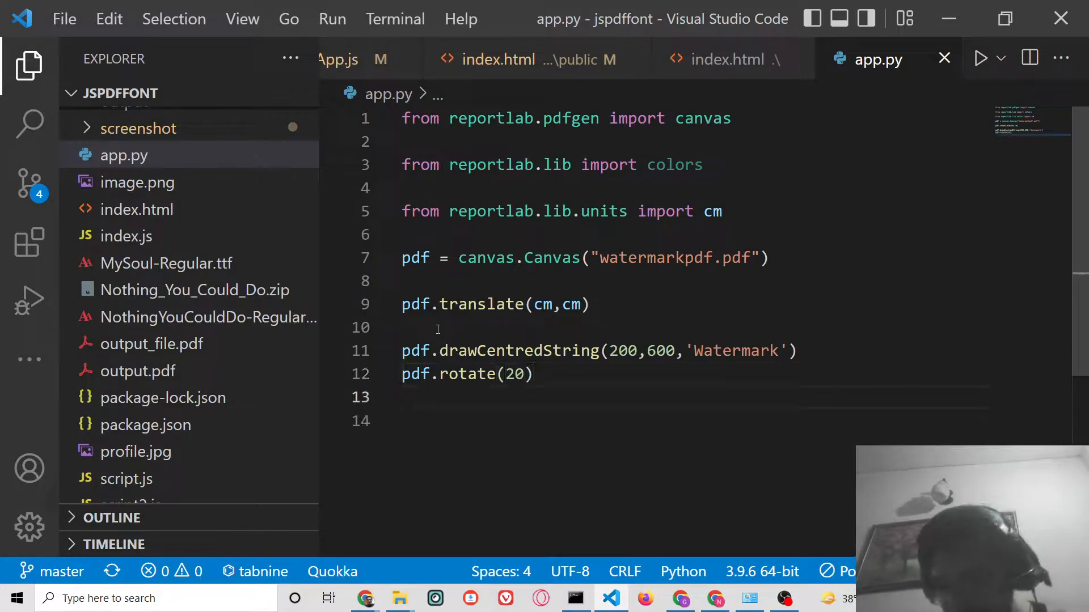
text(pdf.)
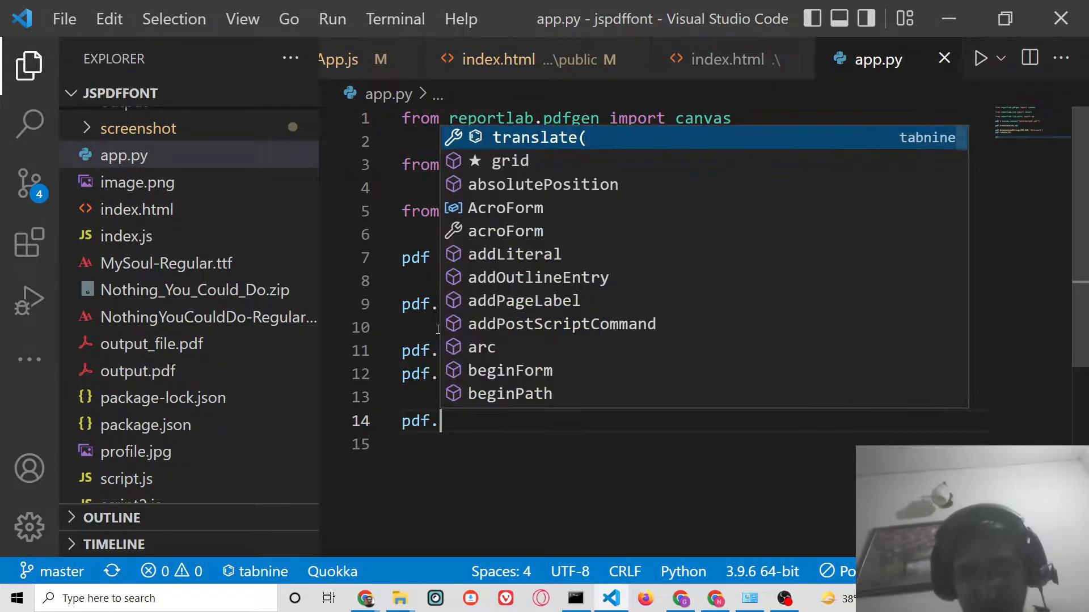
text(setfo)
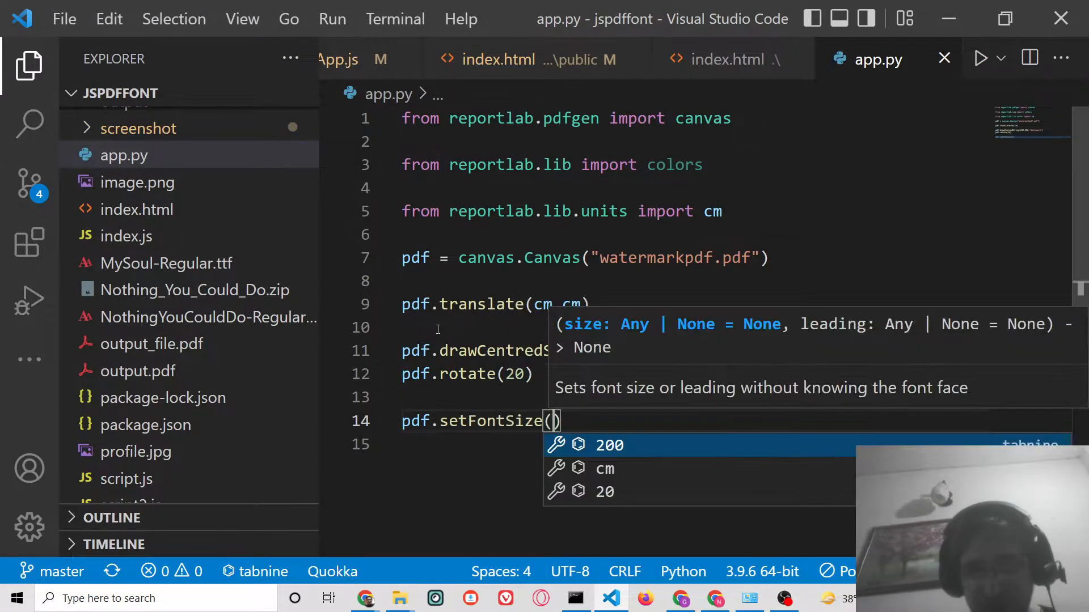
text(600)
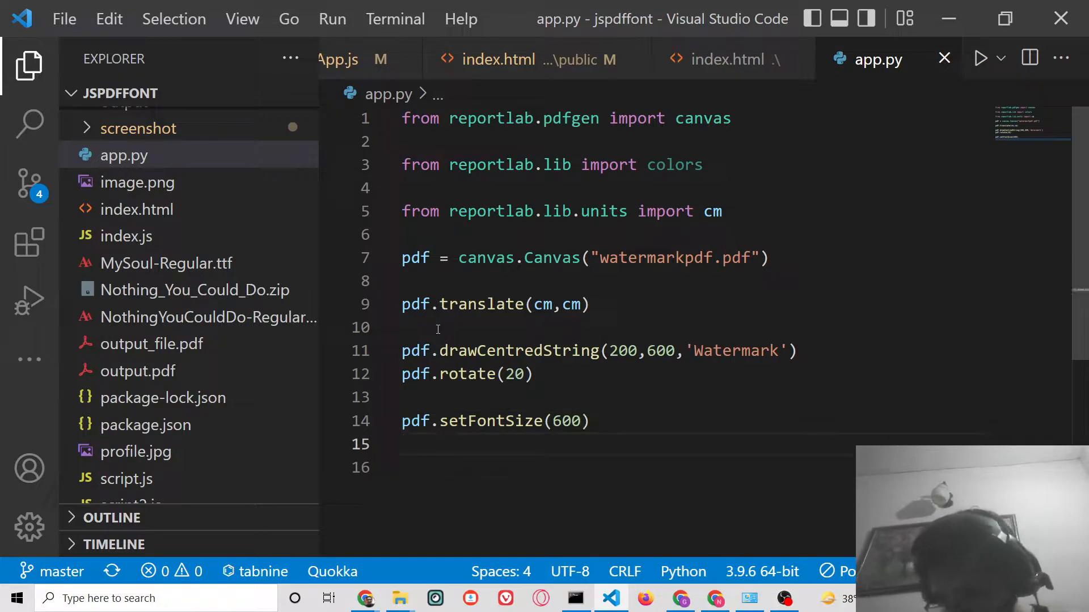
Step: Draw centred 'Technology' text at 300,30 and add pdf.save()
text(pdf.)
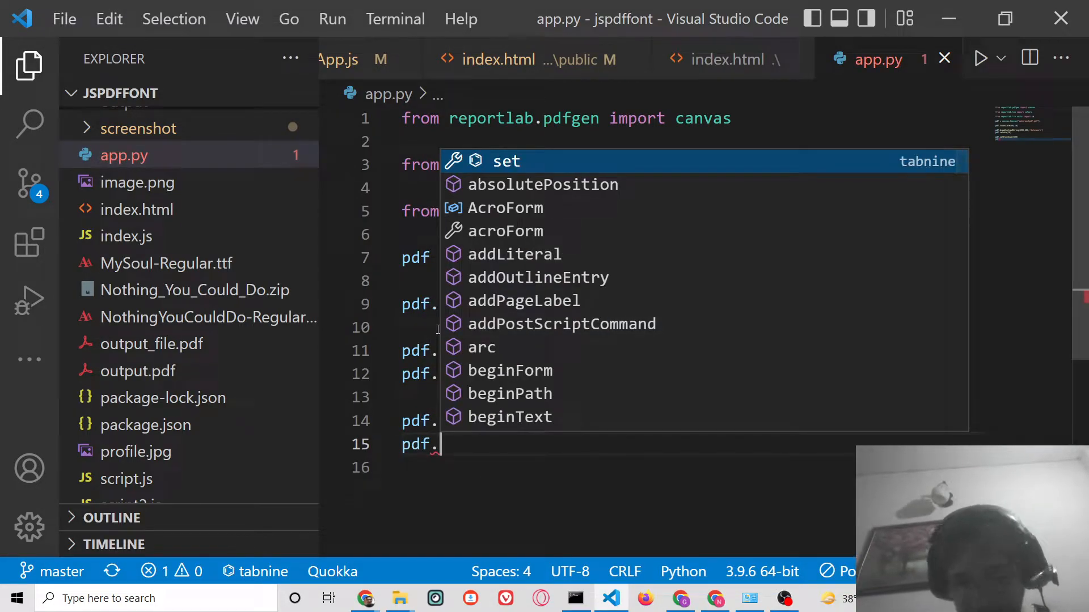
text(drawCentredString(200,600,'Watermark')
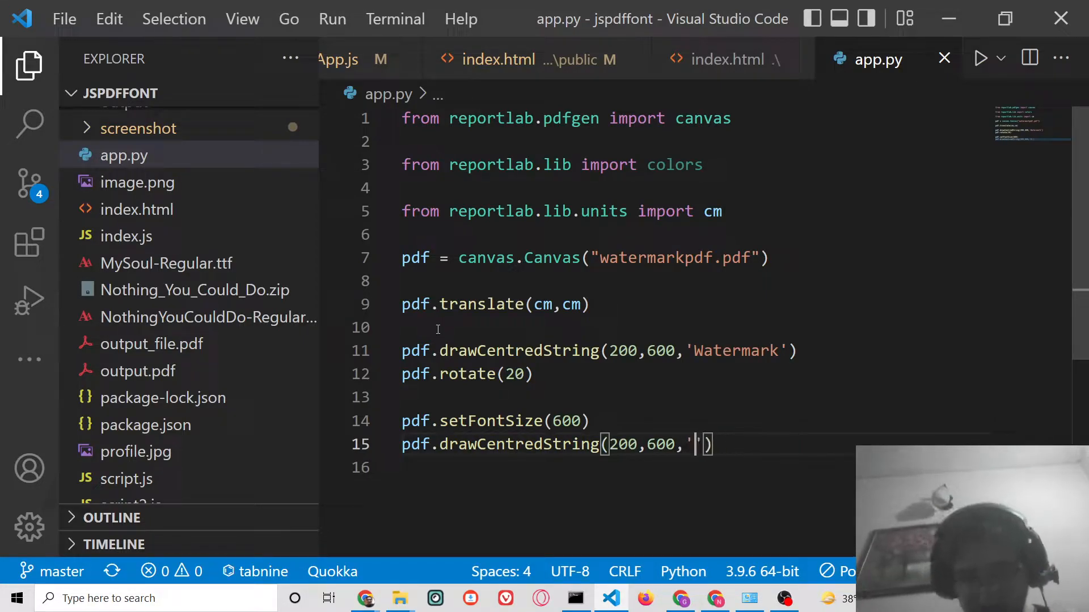
text(Technol)
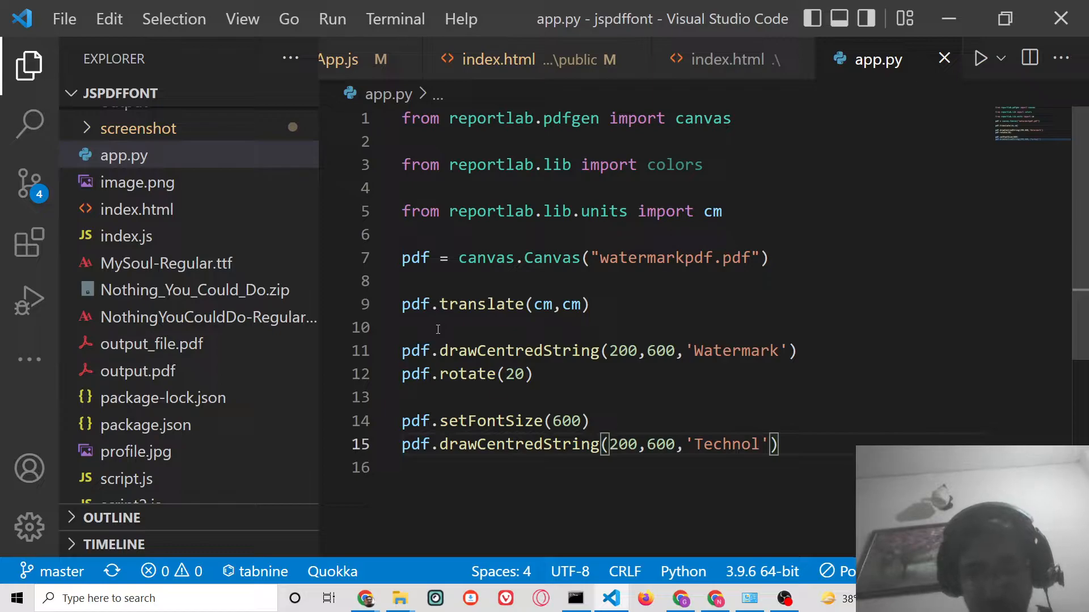
text(ogy)
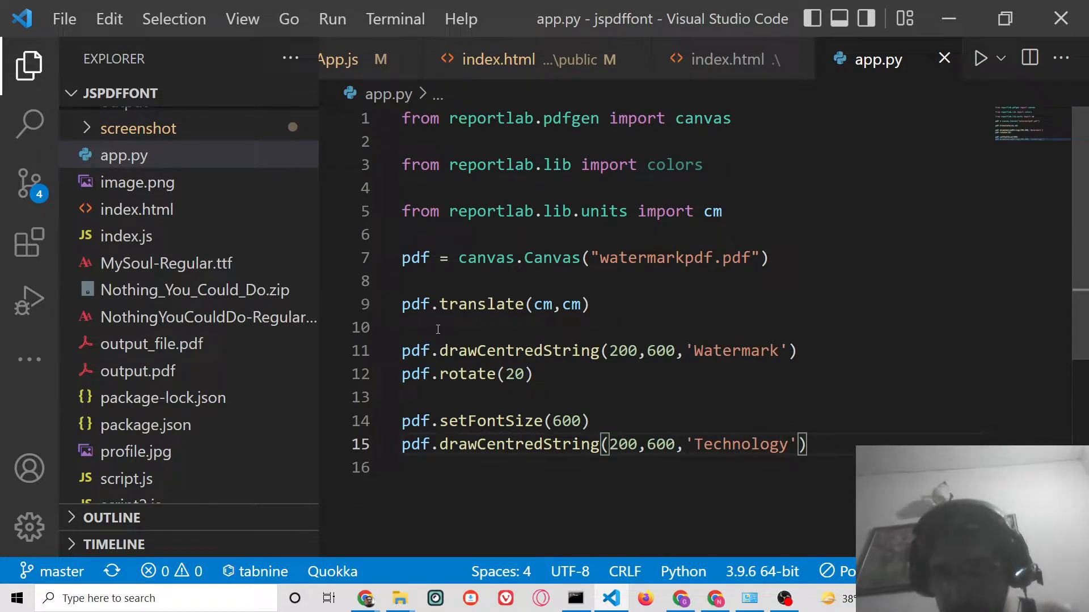
text(30)
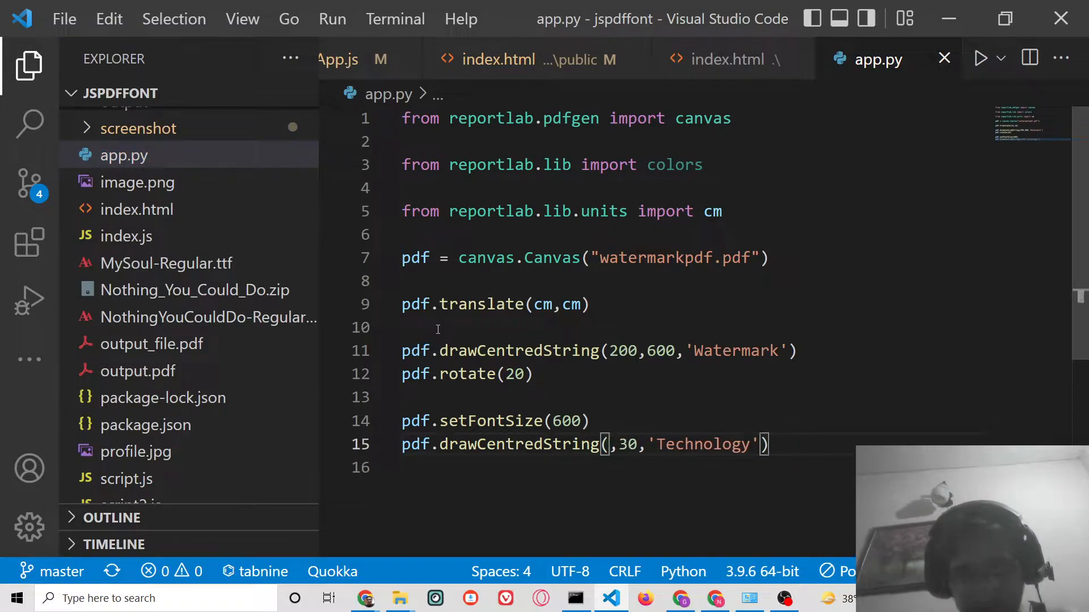
text(300)
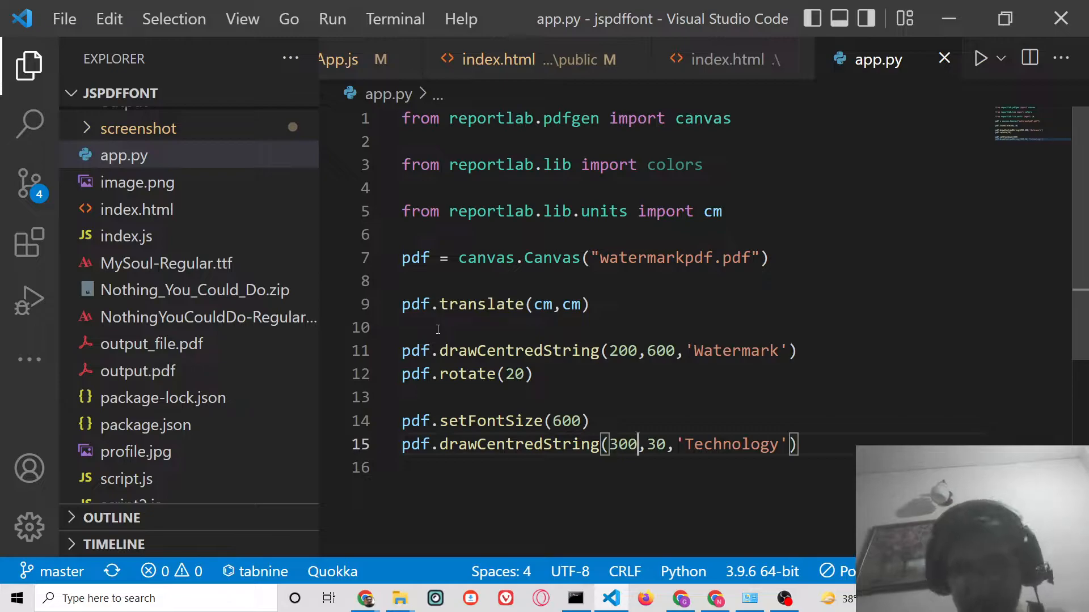
text(pdf.ssa)
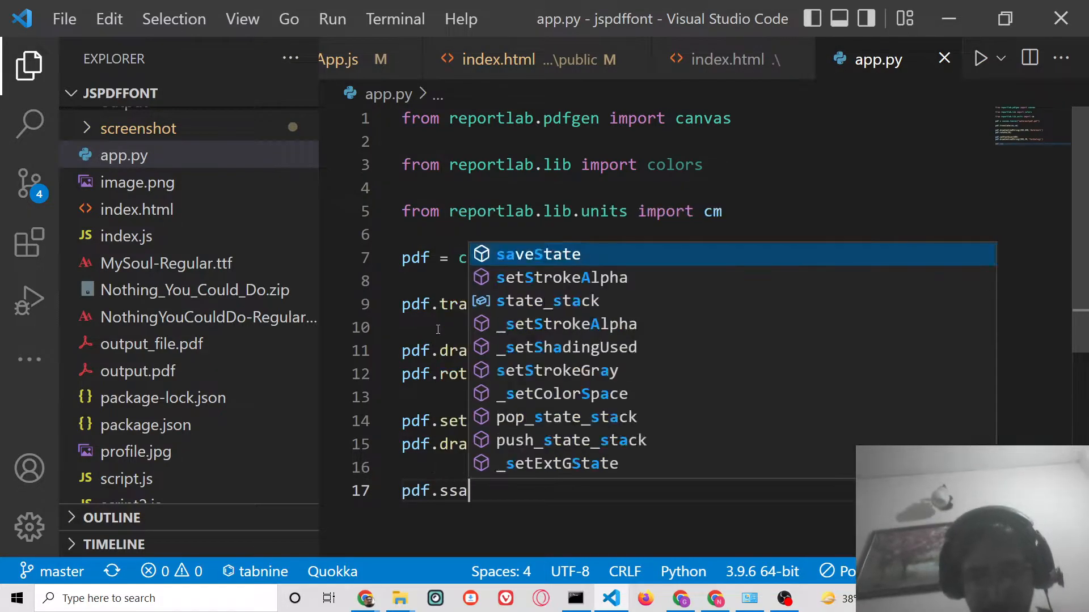
text(av)
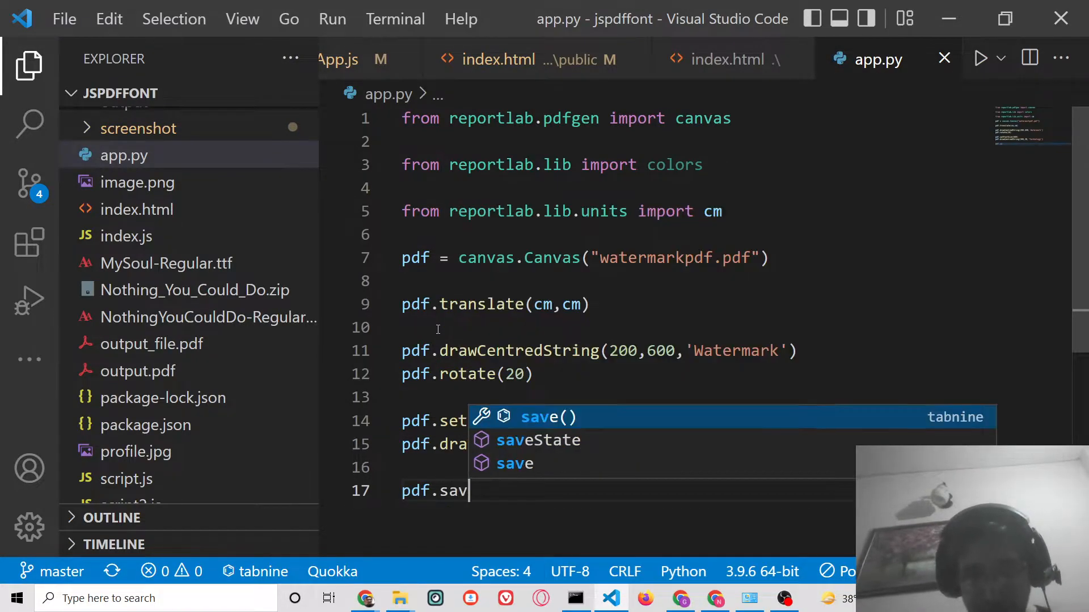
text(e())
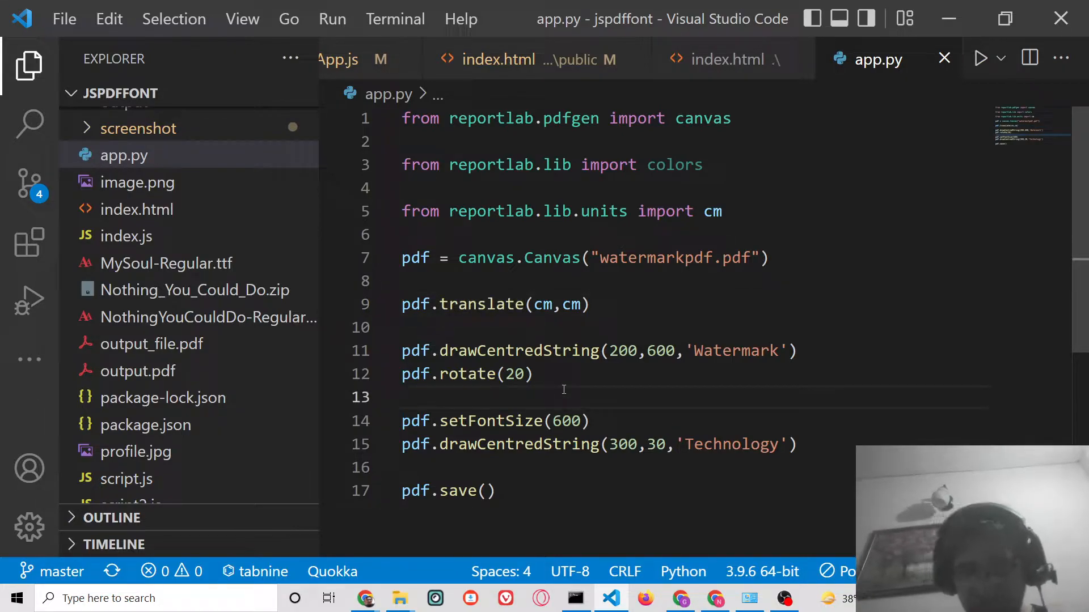
Step: Insert pdf.setFillColor(255,0,255) on line 13, before the font size call
text(pdf.set)
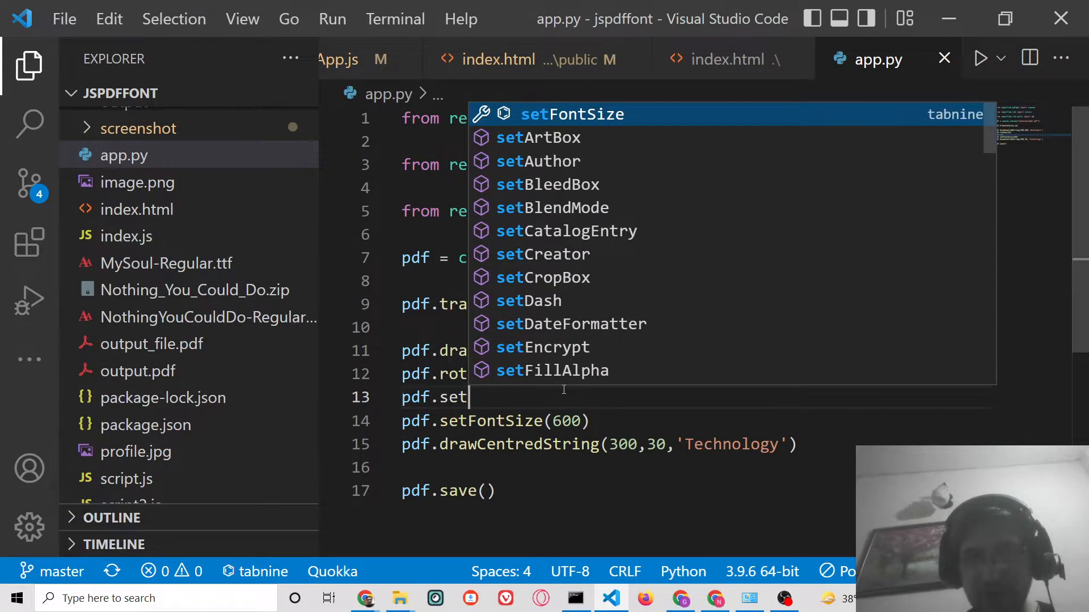
text(c)
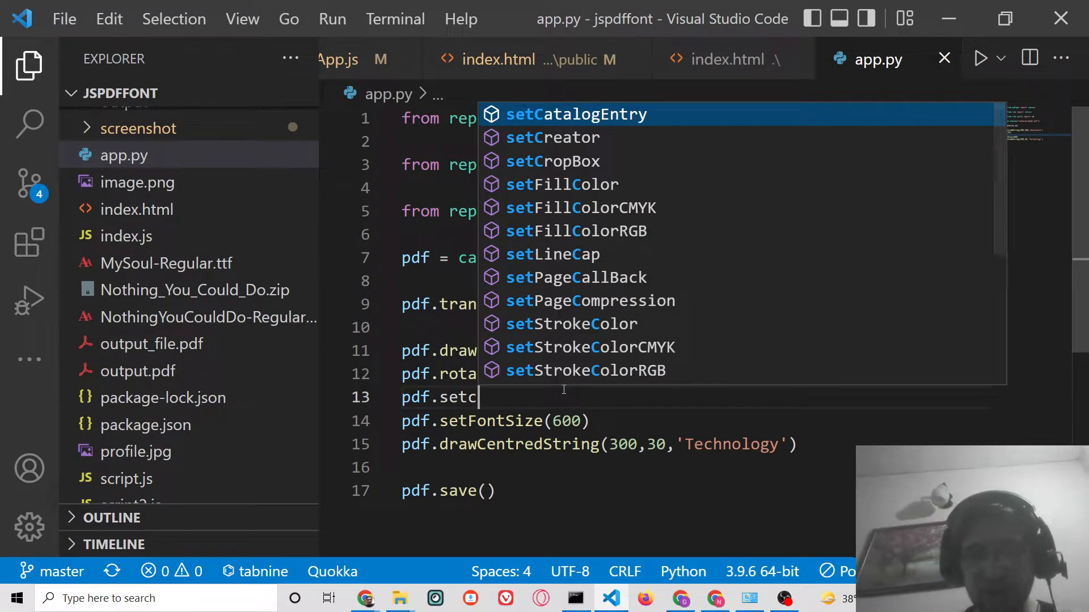
key(Down)
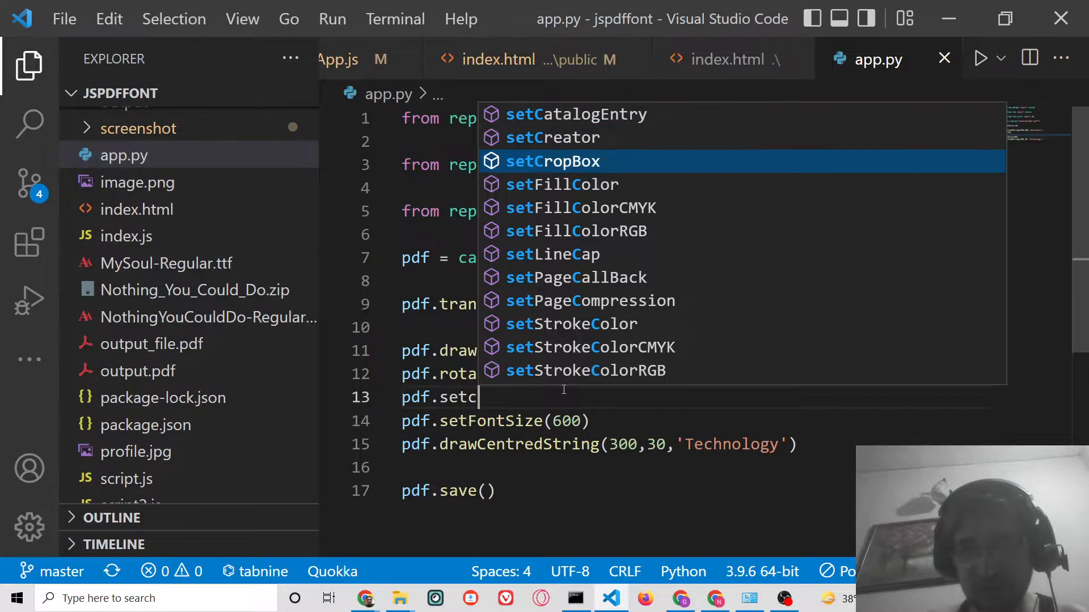
key(Down)
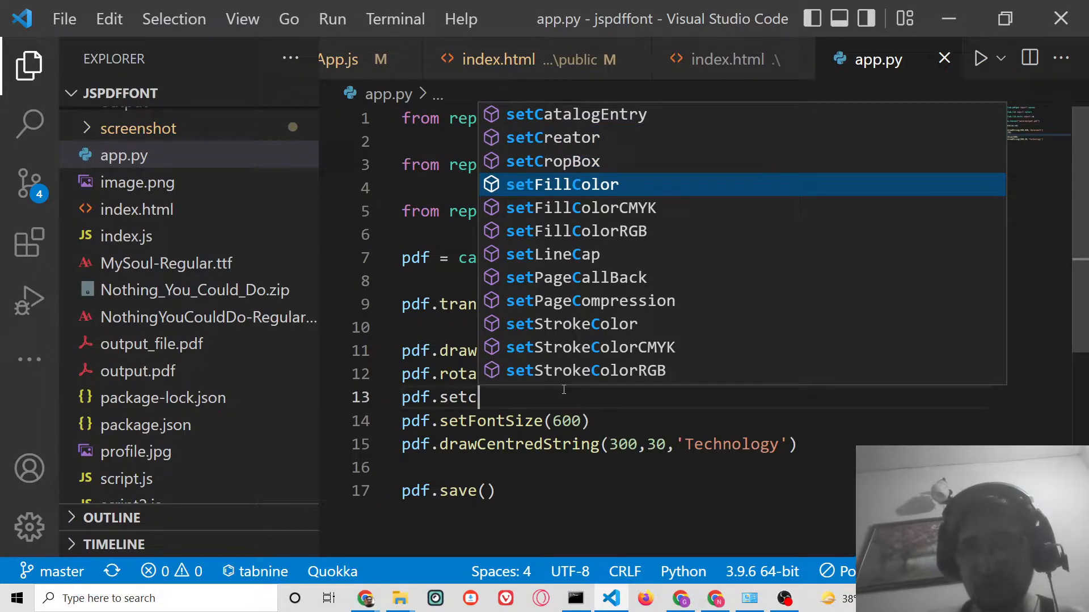
key(Down)
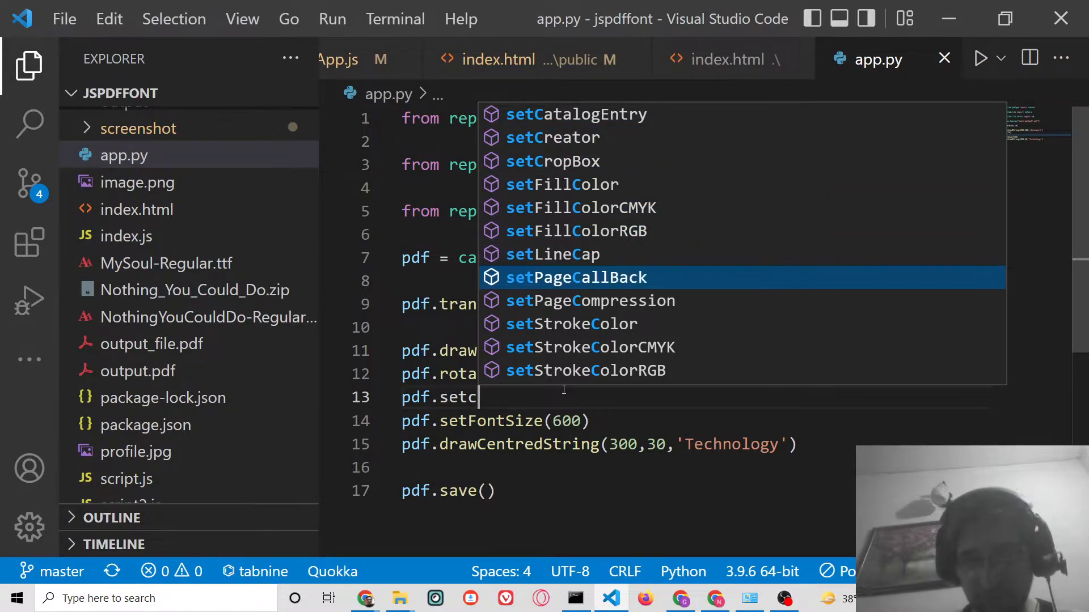
key(Backspace)
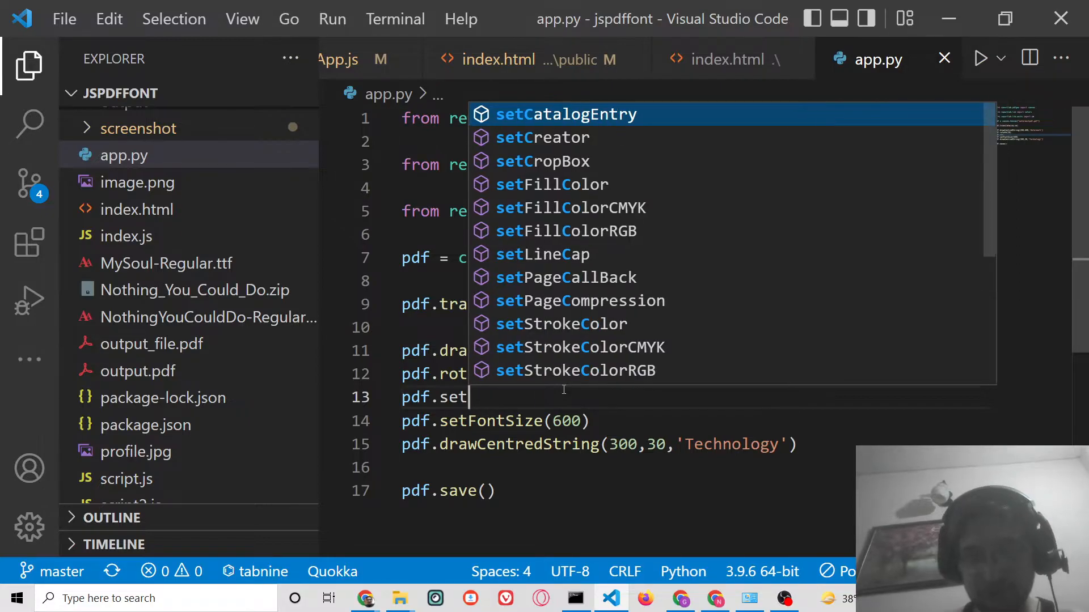
text(te)
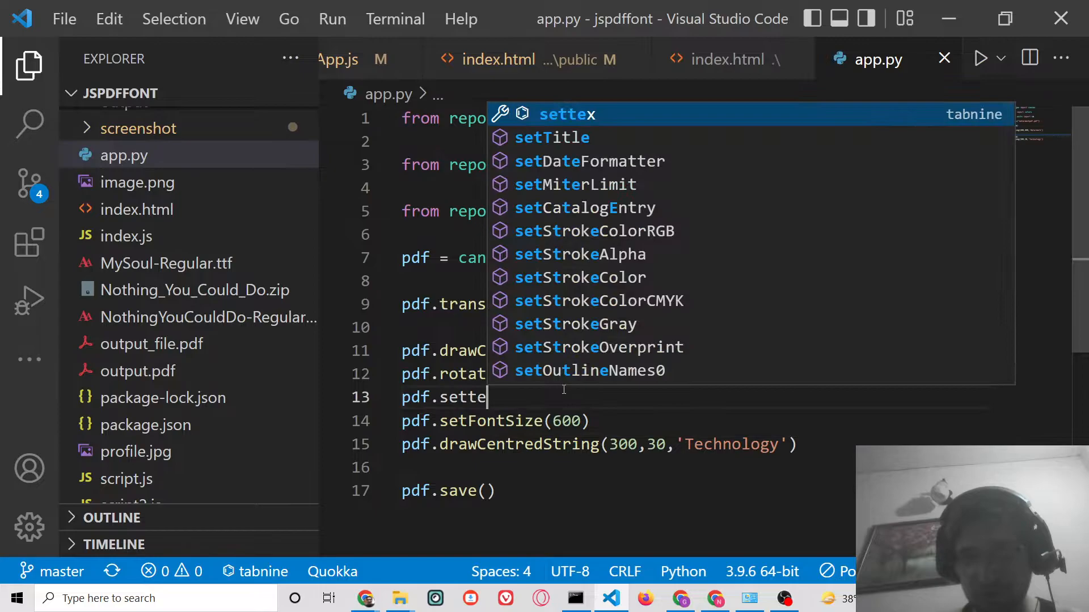
key(Backspace)
text(FillColor)
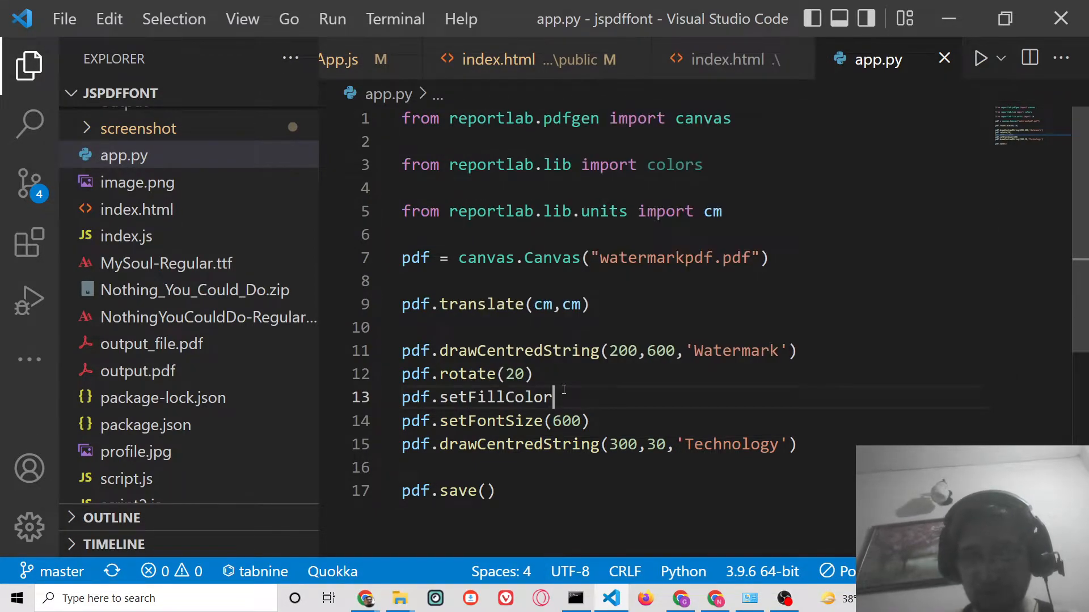
text(())
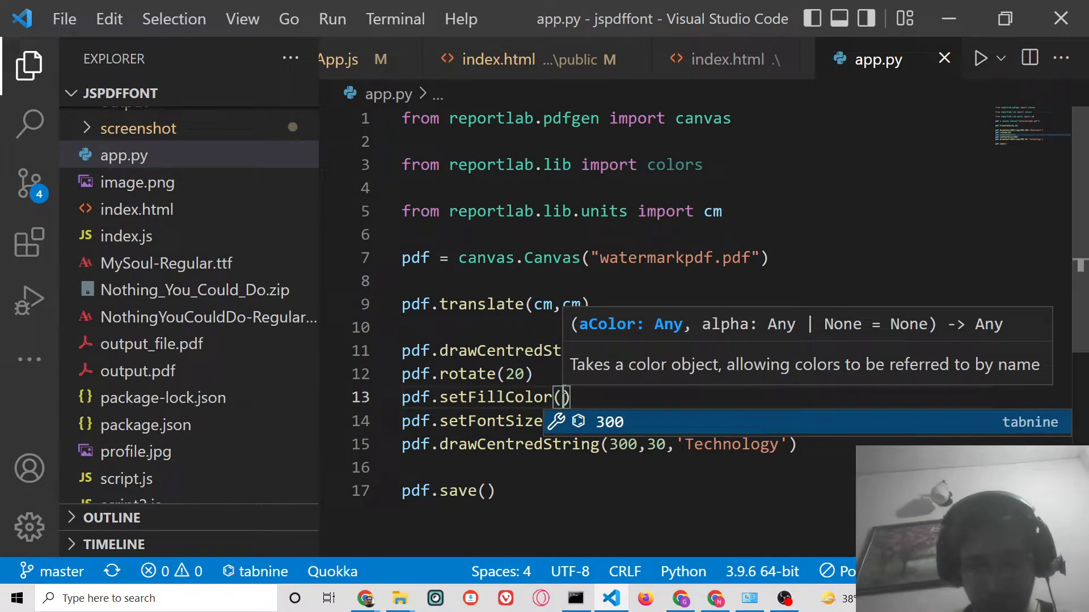
text(255,)
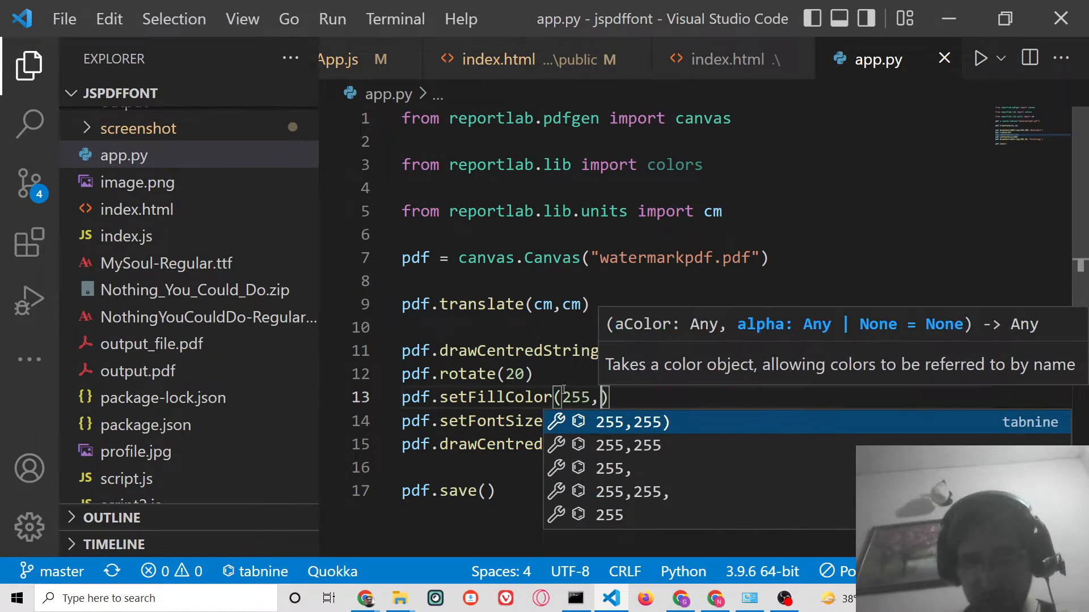
text(0,255)
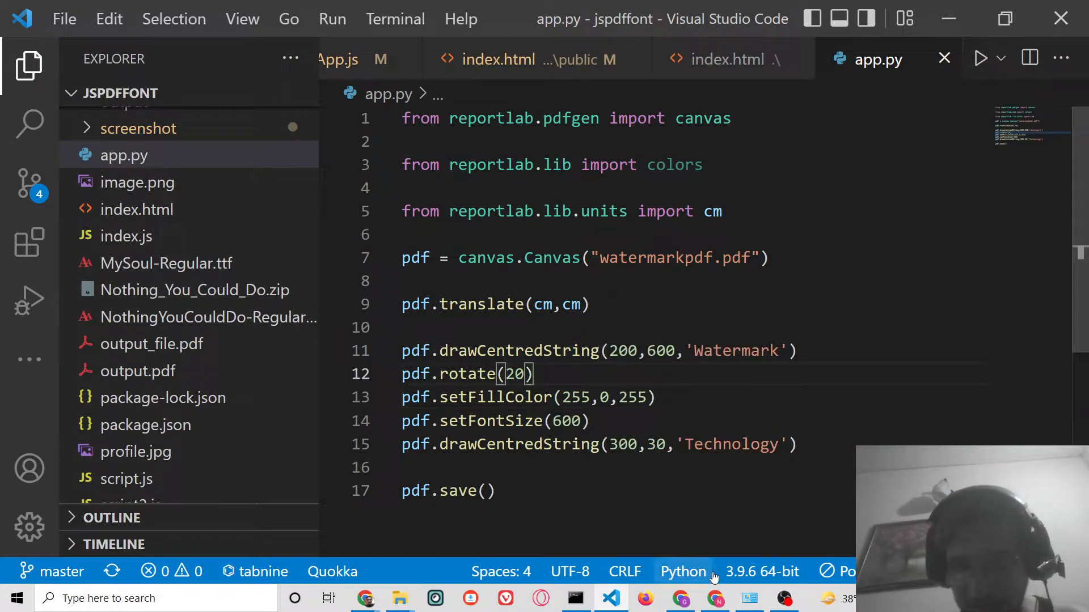
Step: Rerun python app.py in the command prompt to regenerate watermarkpdf.pdf
click(576, 599)
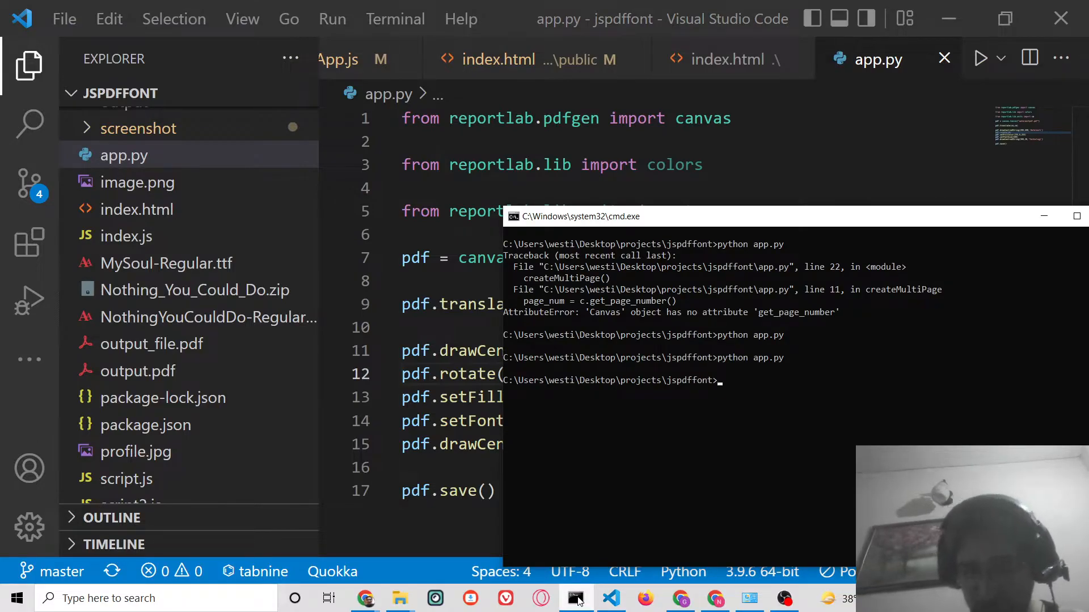
key(Enter)
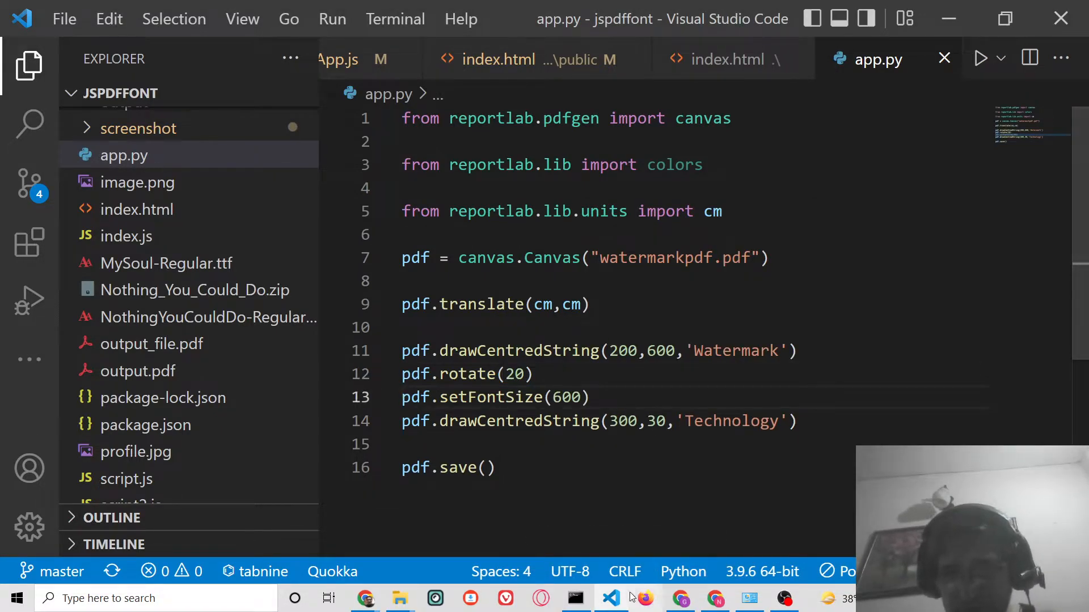
click(574, 599)
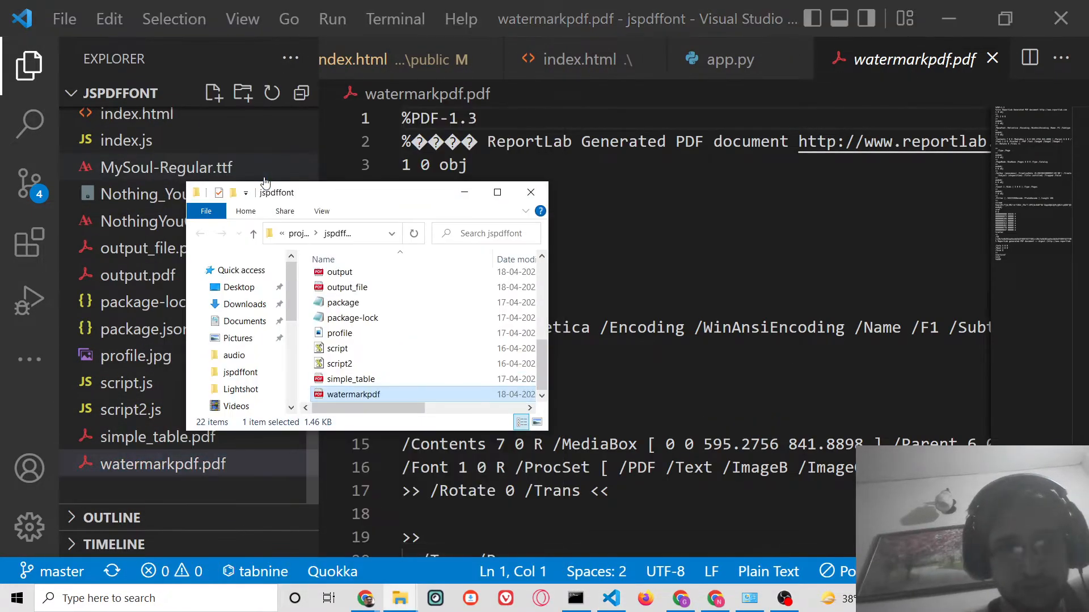
Step: Open watermarkpdf.pdf in Chrome, scroll through the rotated text, and return to VS Code
right_click(354, 394)
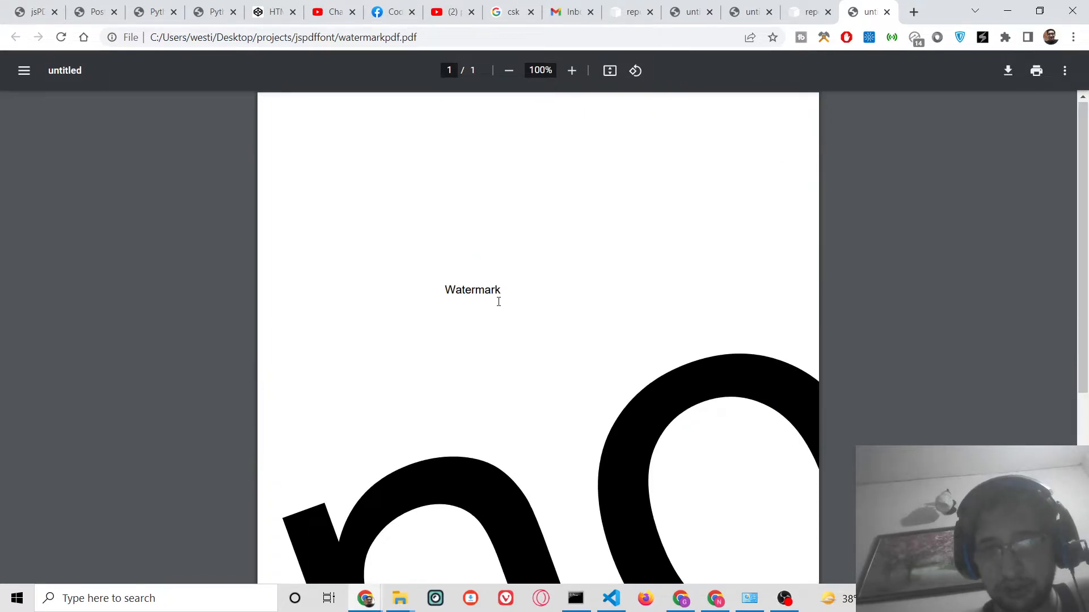
scroll(down, 3)
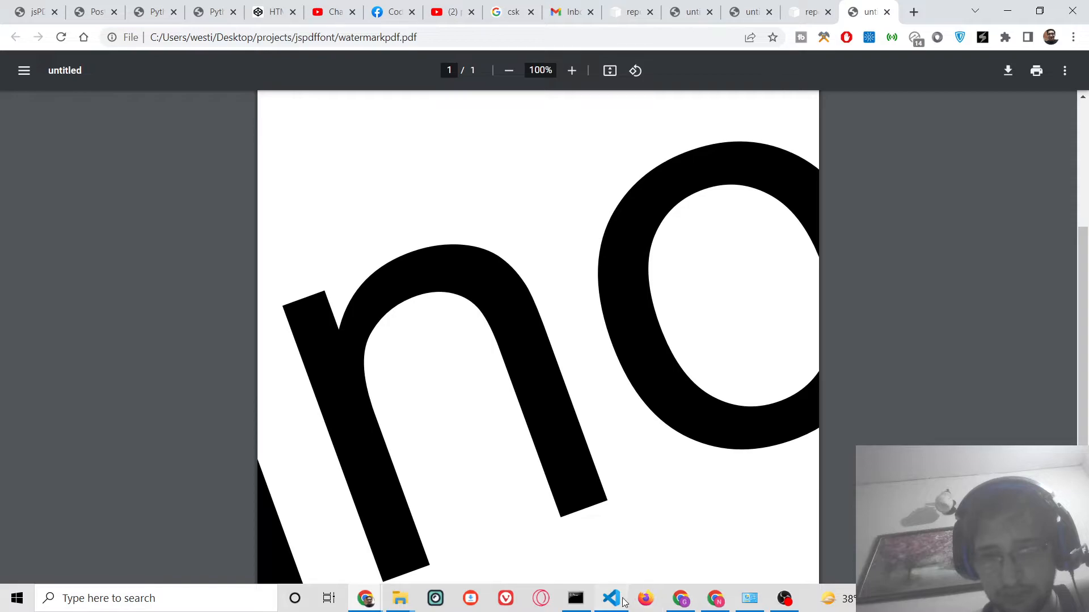
click(610, 599)
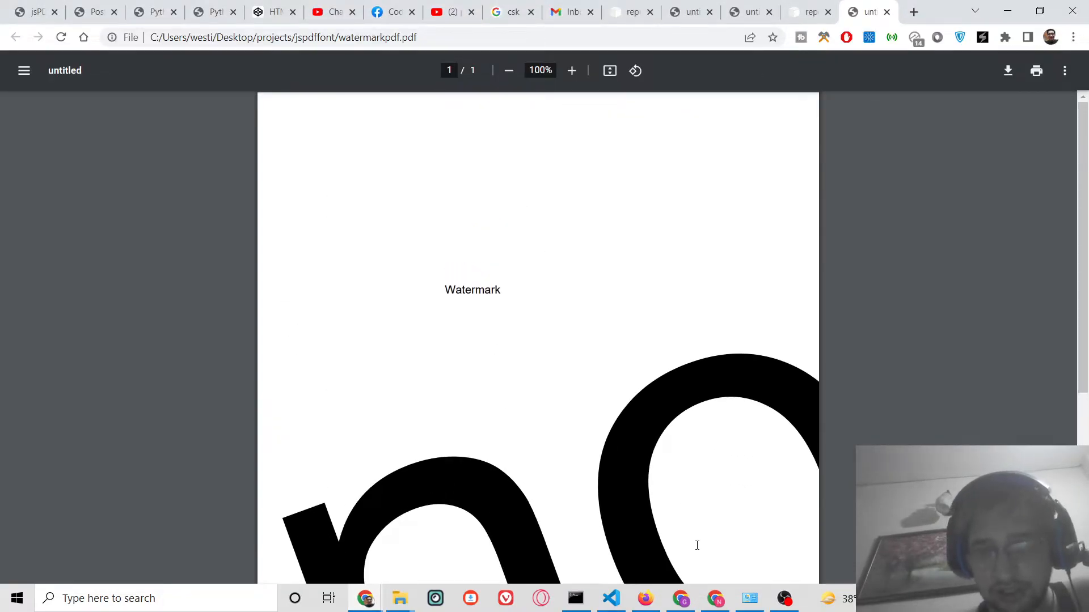
click(609, 598)
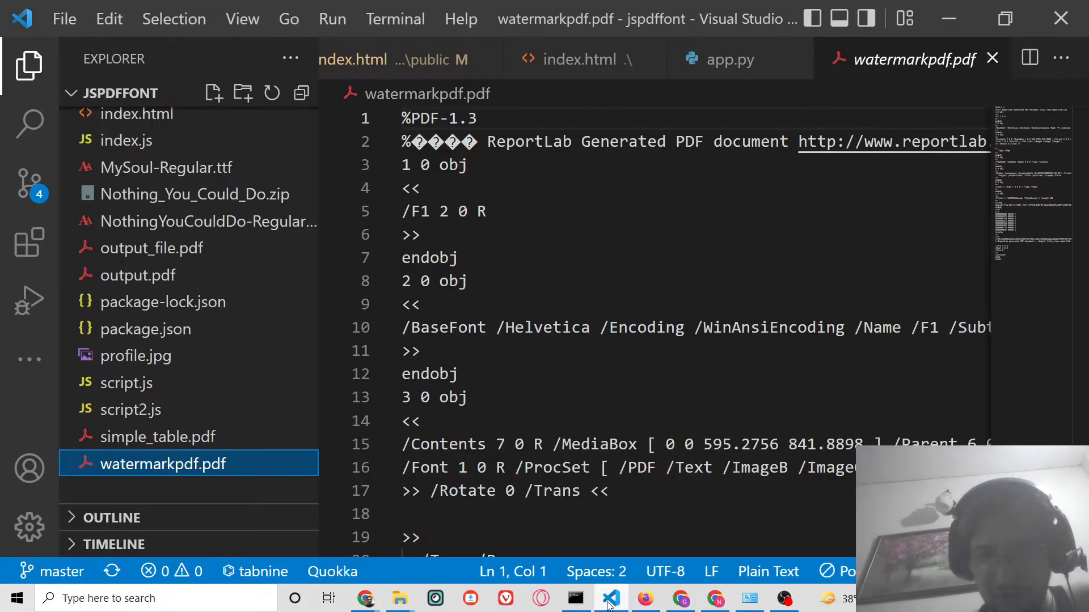
Step: In app.py, change the Technology font size from 600 to 100 and rotate(20) to rotate(90)
click(730, 59)
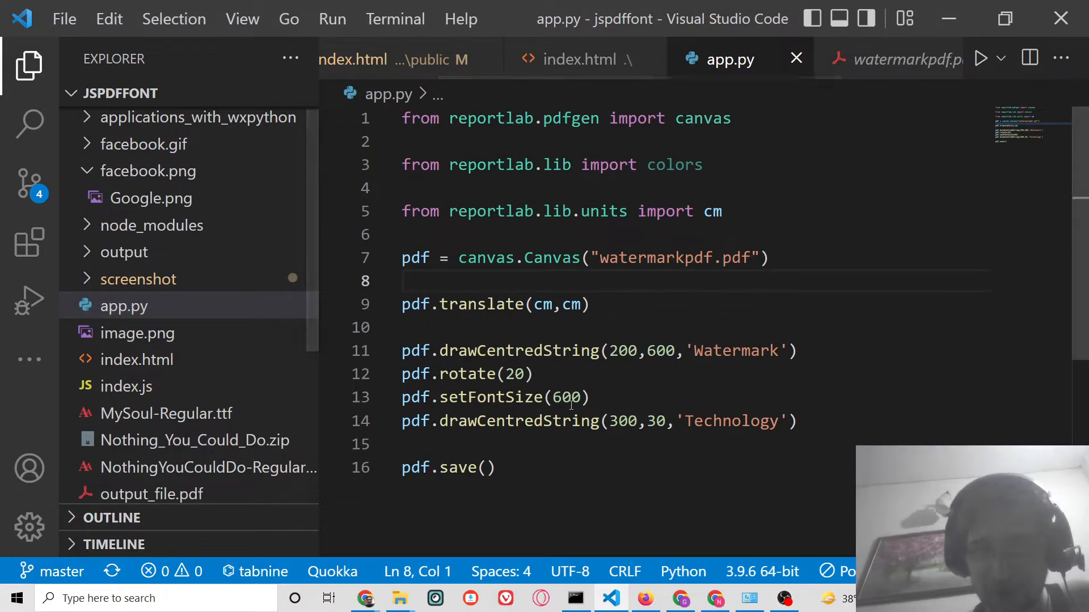
double_click(567, 397)
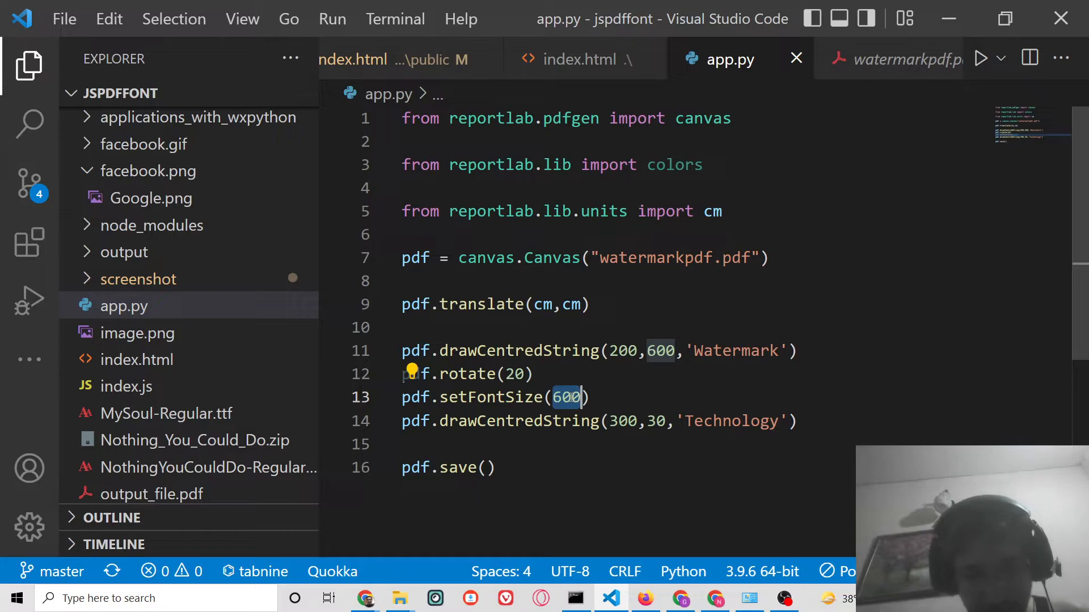
text(100)
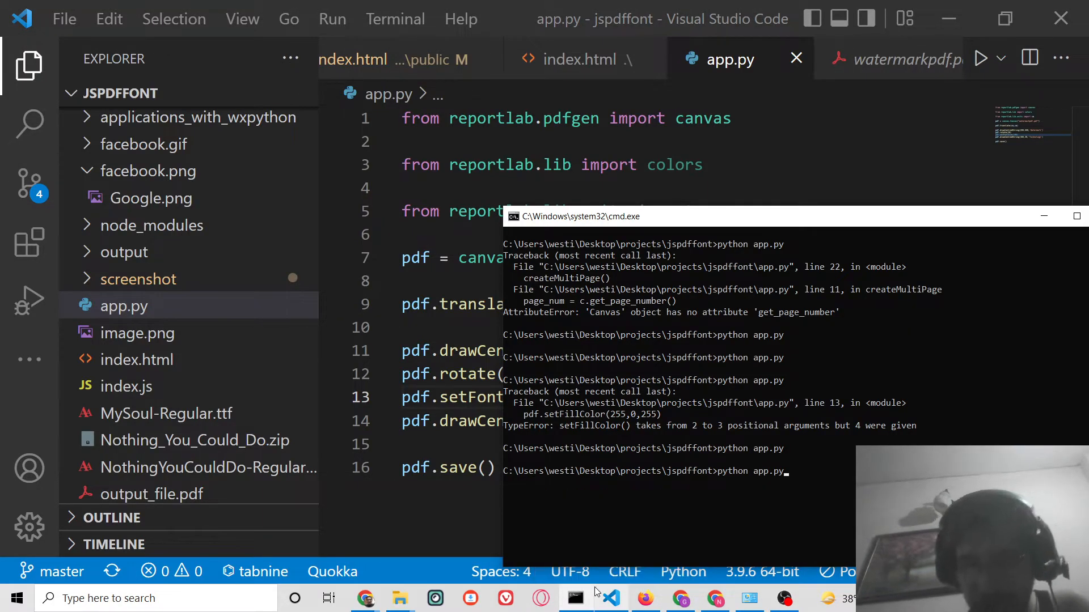
mouse_move(366, 598)
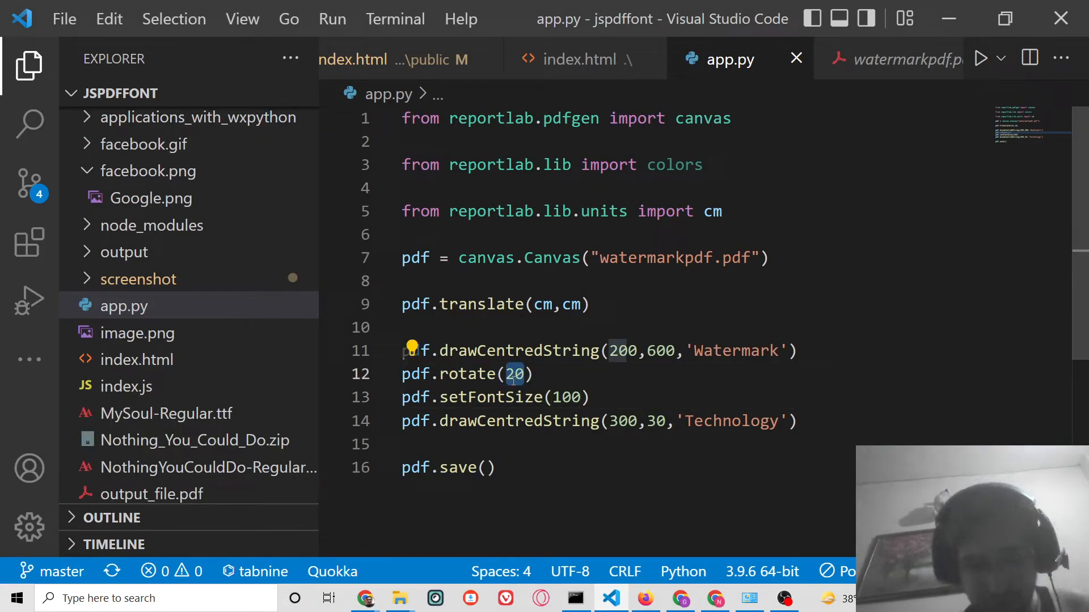
text(90)
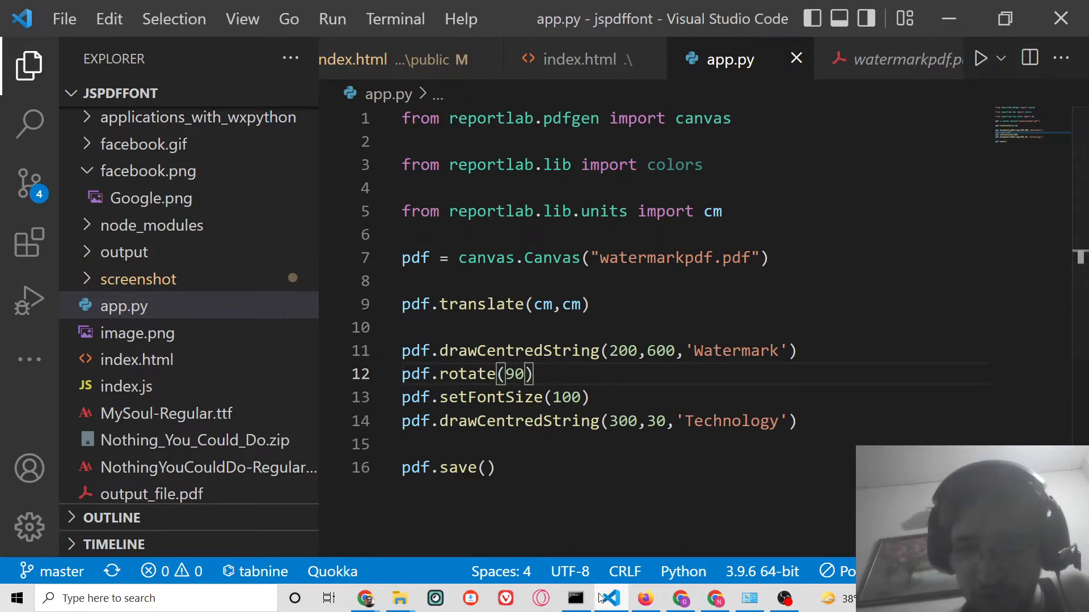
Step: Rerun app.py, change the rotation to 60 degrees, and regenerate the PDF
click(576, 599)
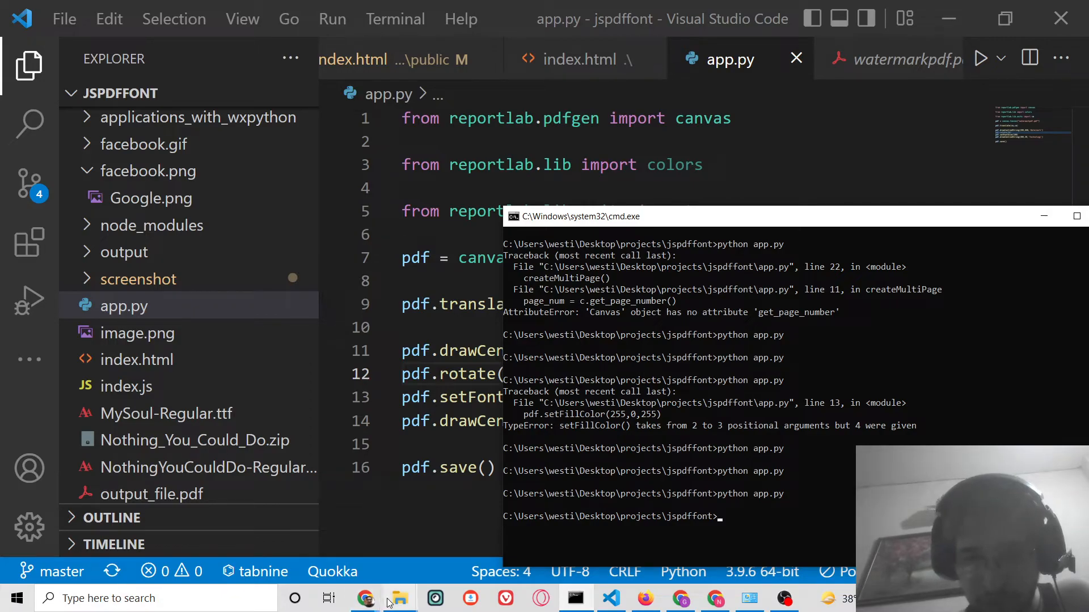
mouse_move(364, 599)
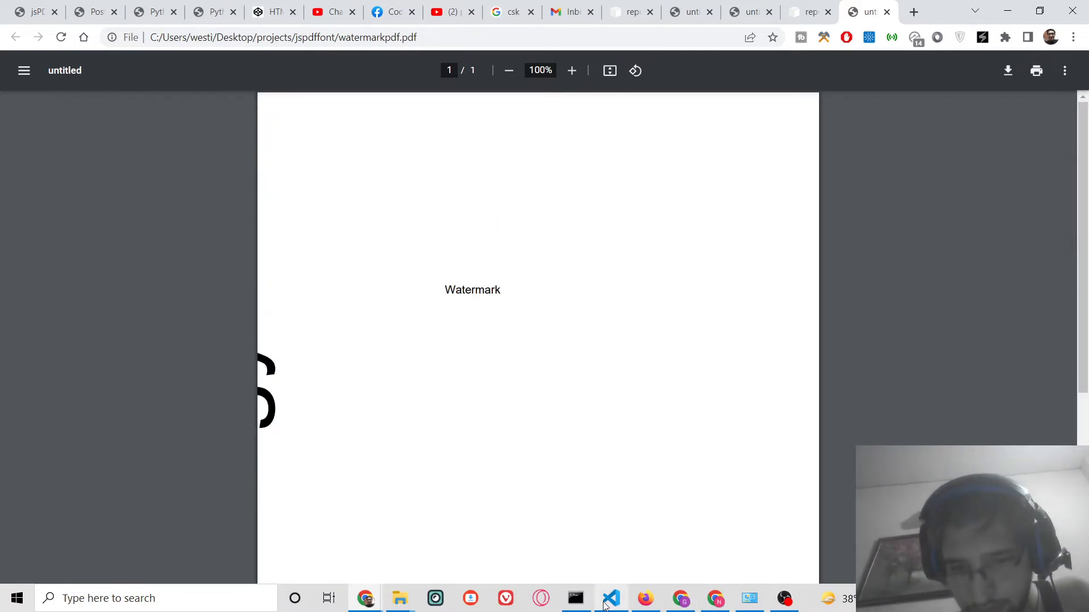
click(610, 598)
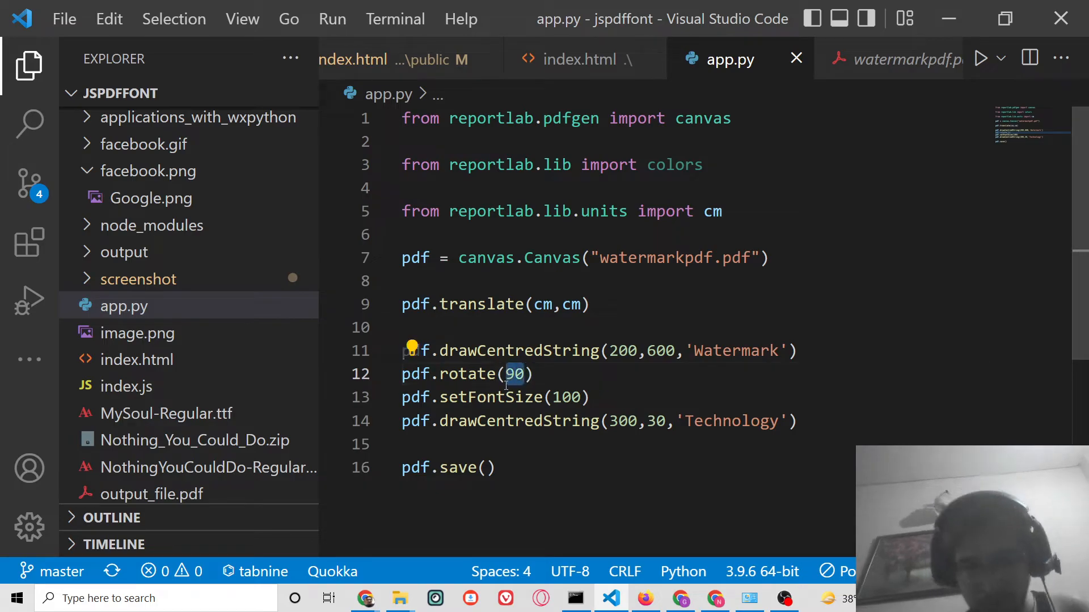
text(60)
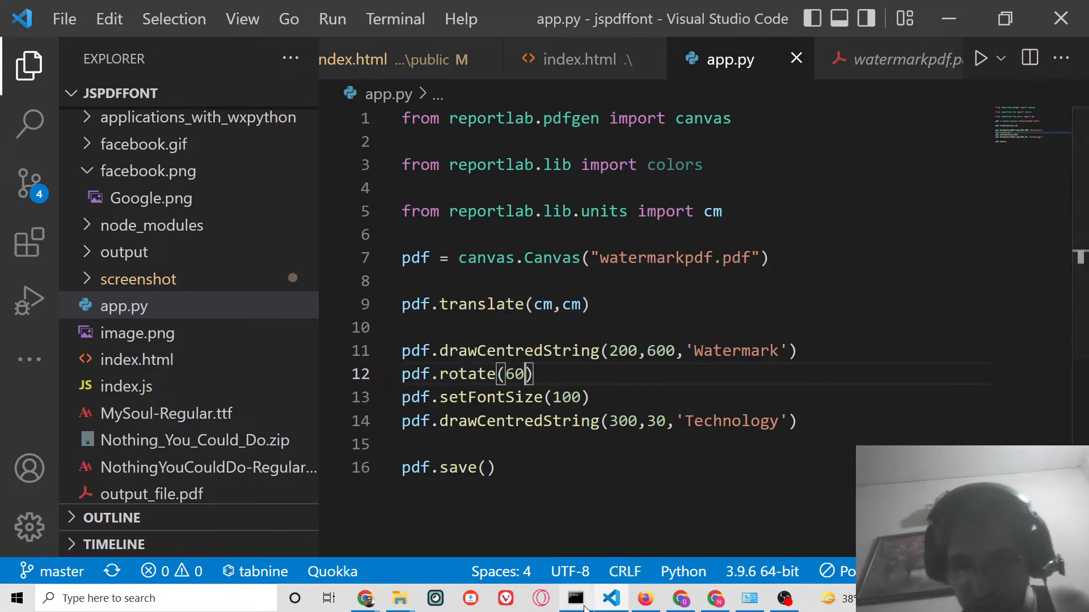
click(574, 599)
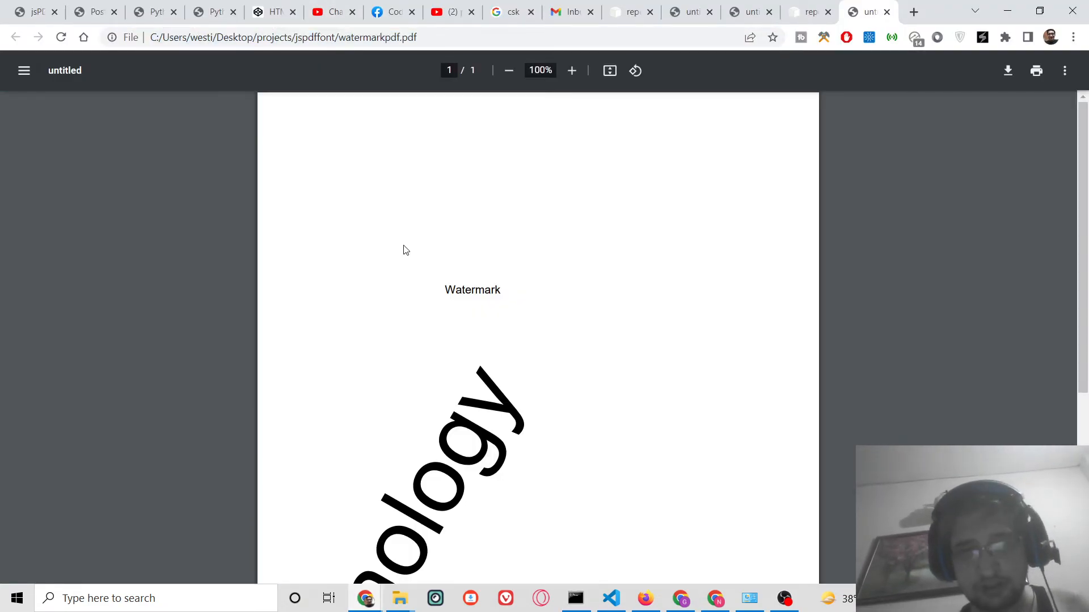
scroll(down, 3)
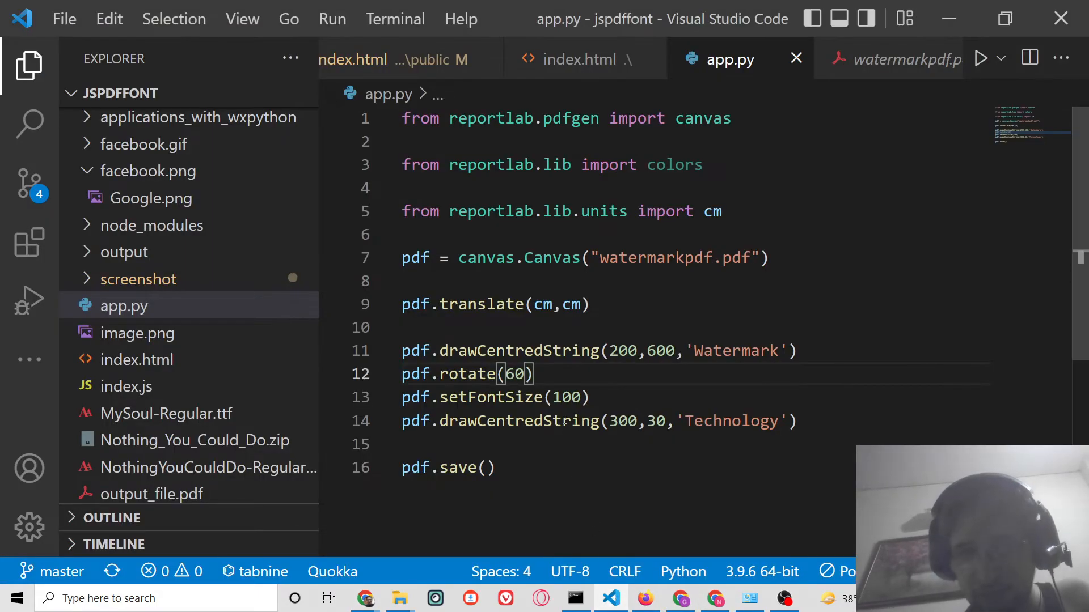
Step: Set the Technology drawCentredString coordinates to (500, 60) and regenerate the PDF
double_click(623, 421)
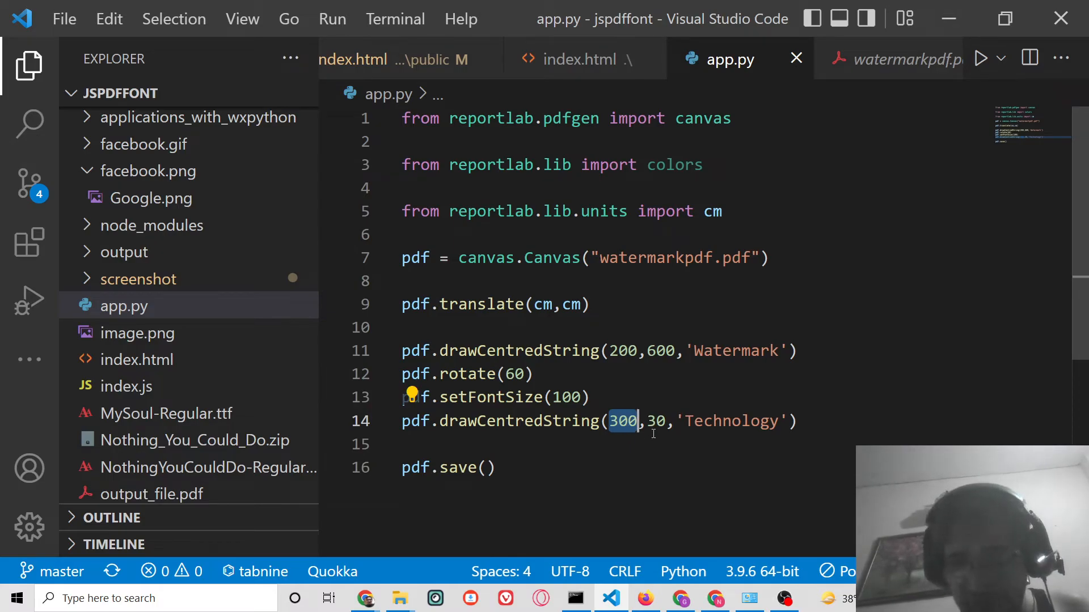
text(60)
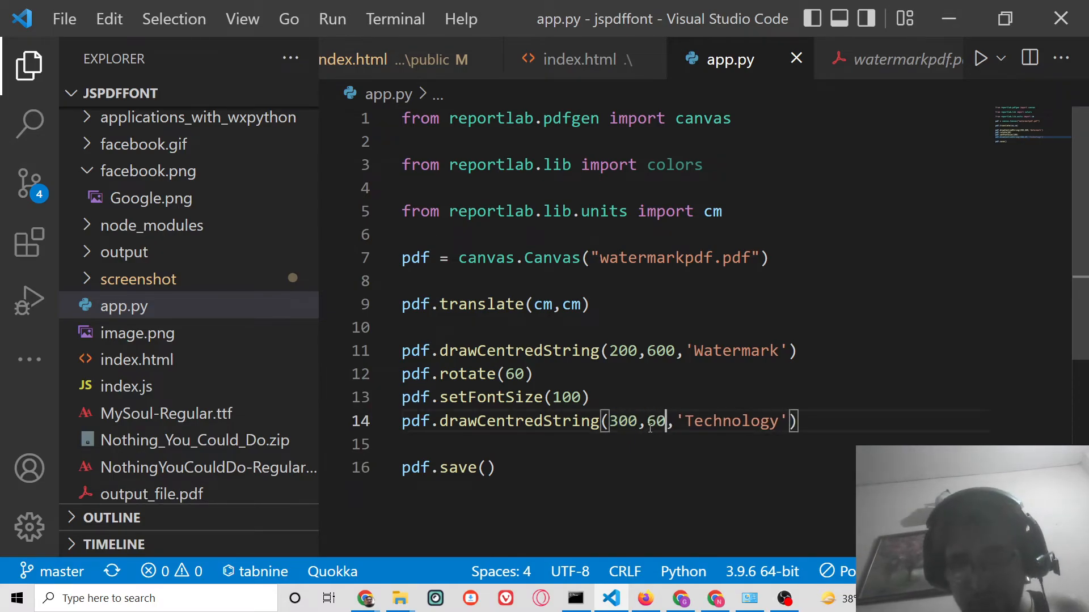
text(500)
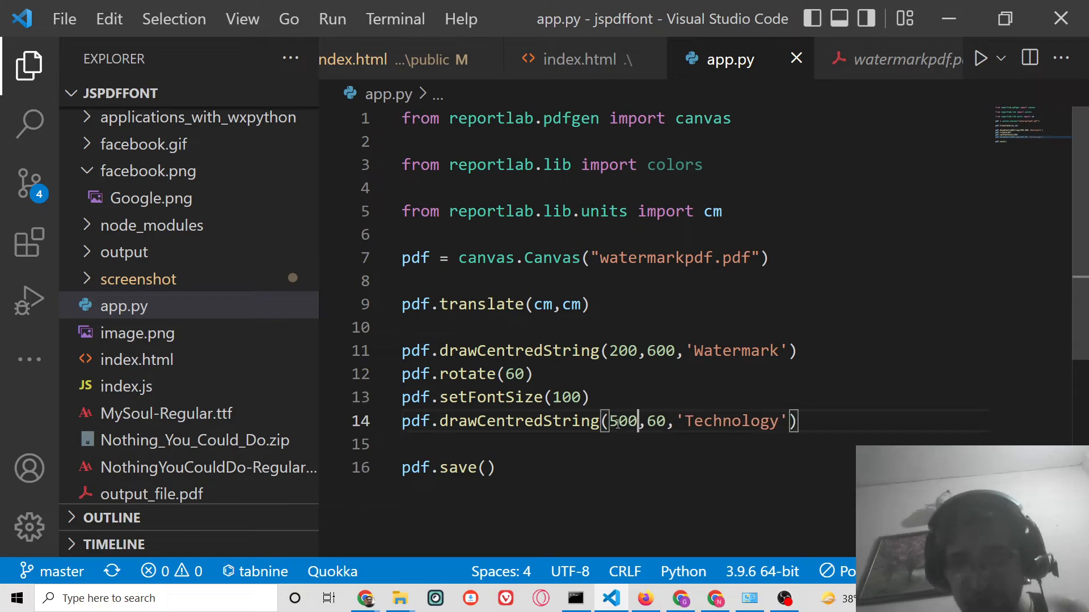
click(575, 598)
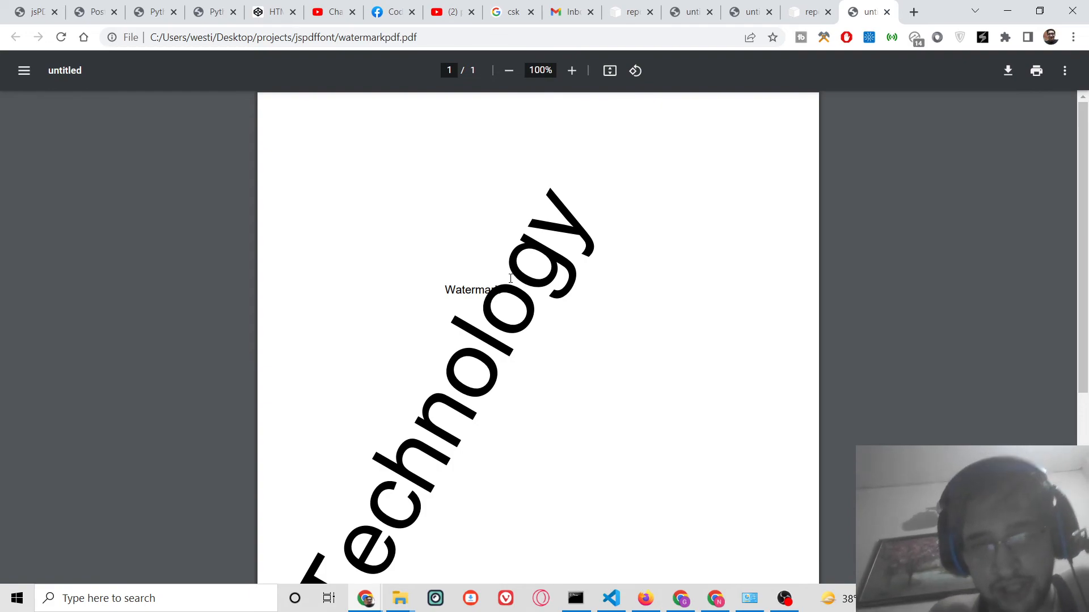
mouse_move(451, 334)
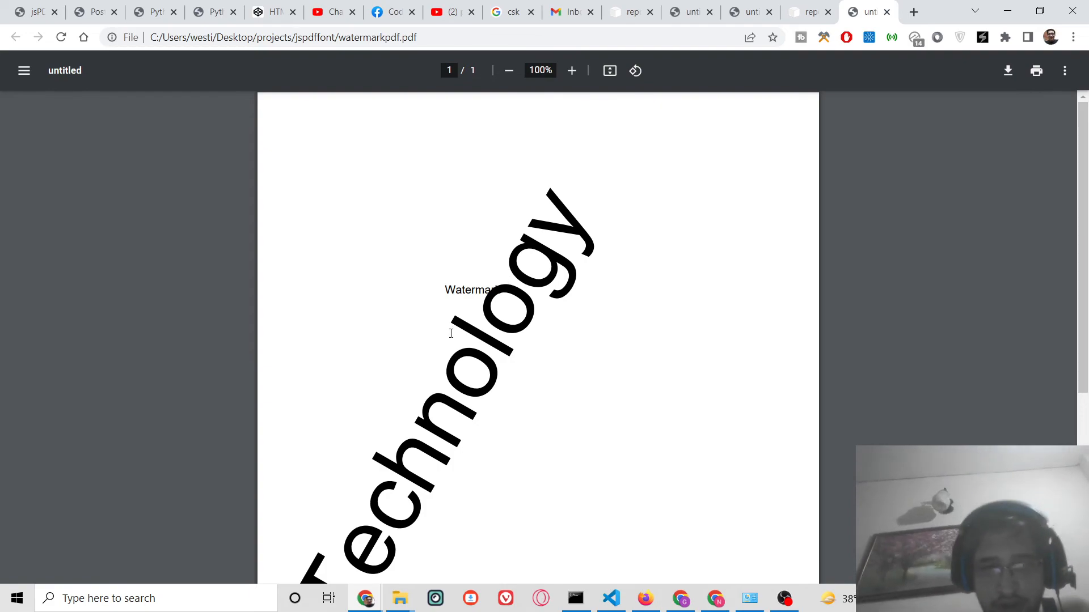
mouse_move(661, 501)
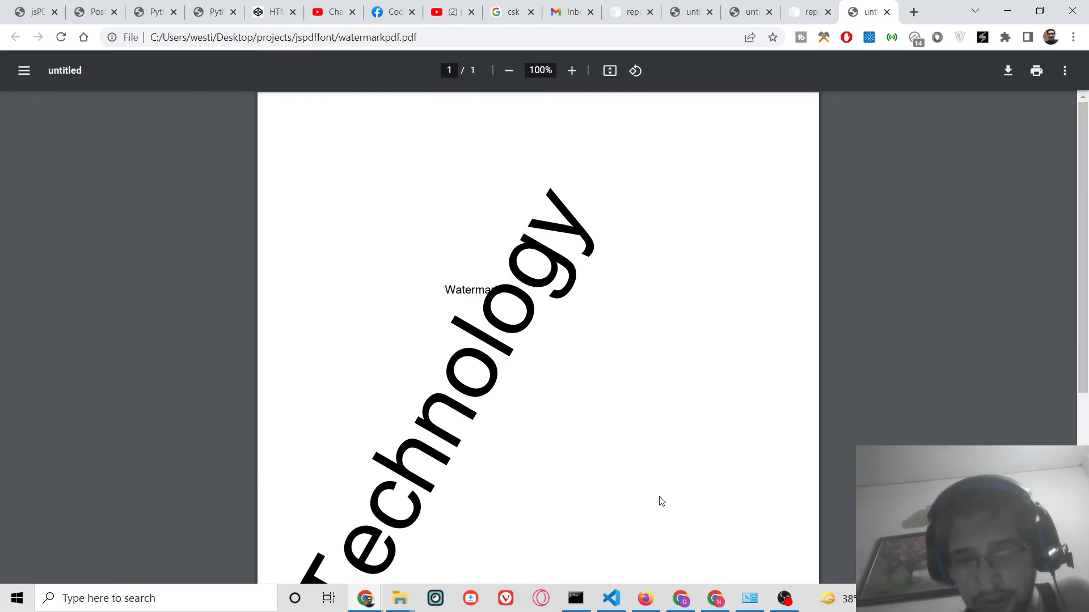